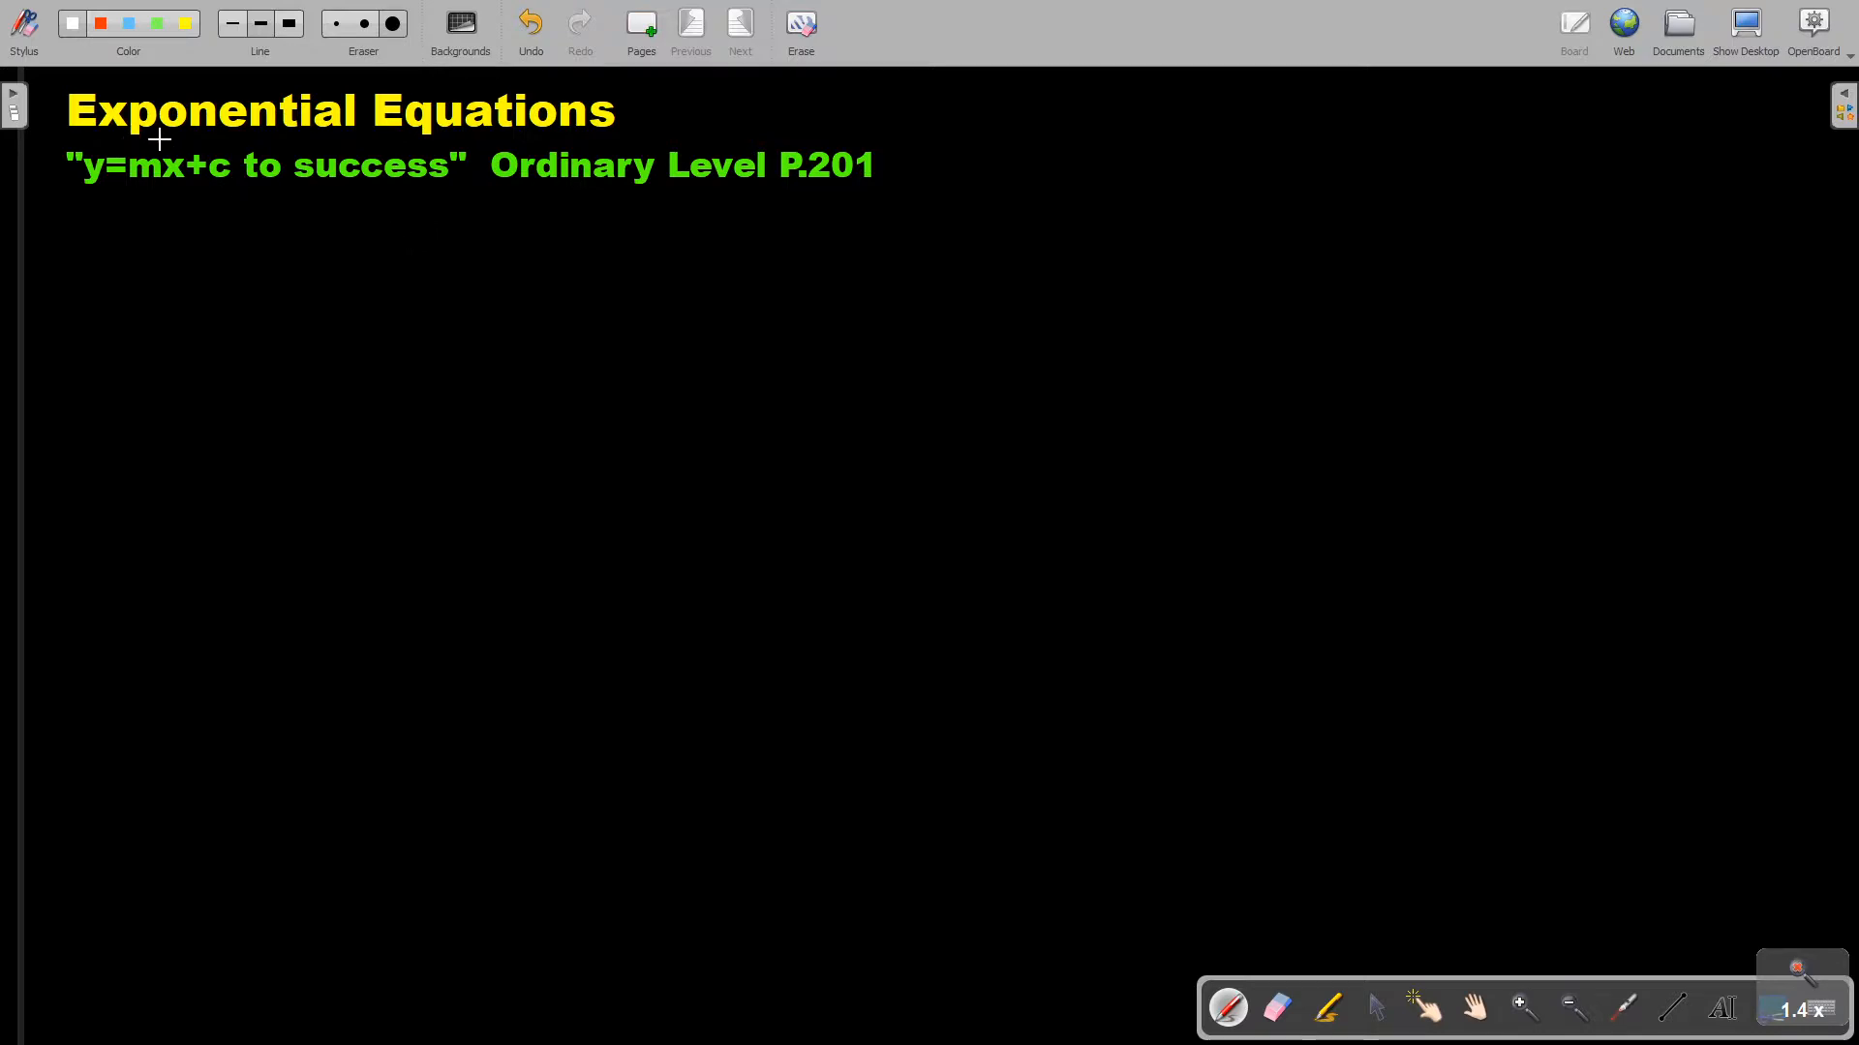
{"action": "mouse_move", "coordinate": [581, 126]}
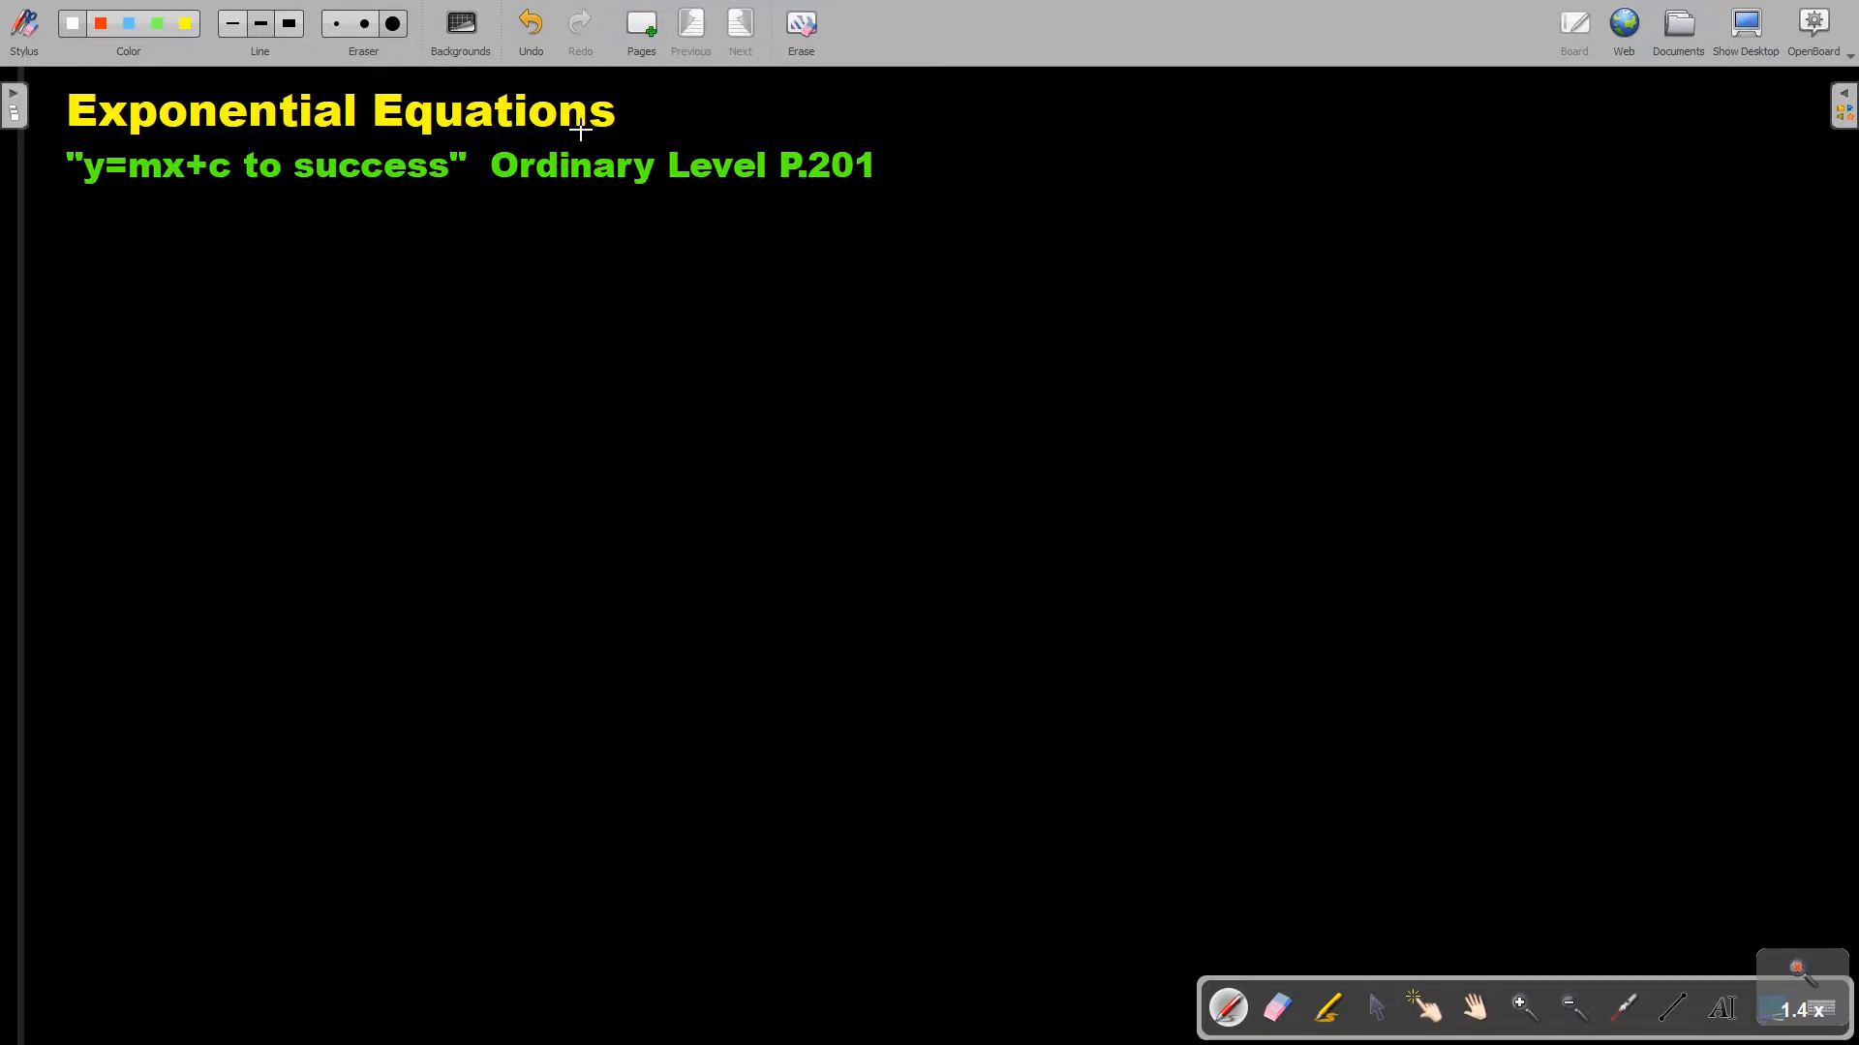
{"action": "mouse_move", "coordinate": [625, 189]}
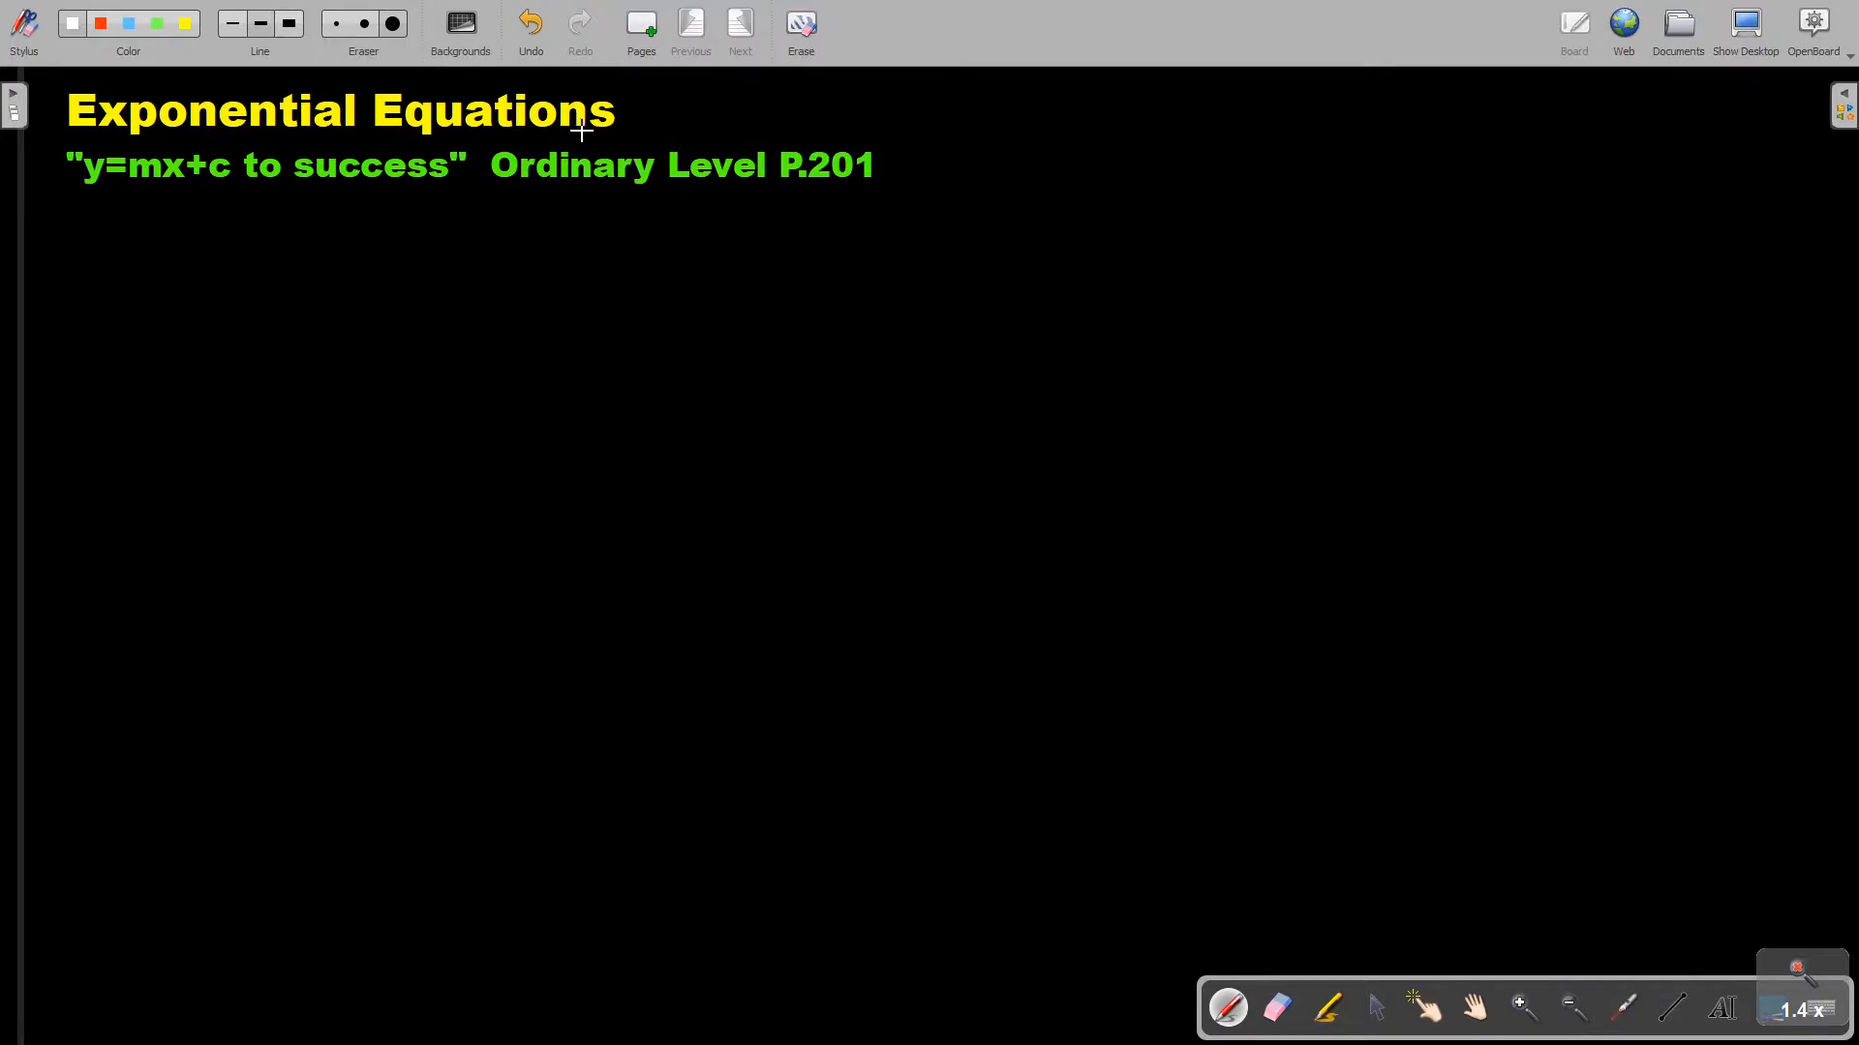
{"action": "mouse_move", "coordinate": [889, 180]}
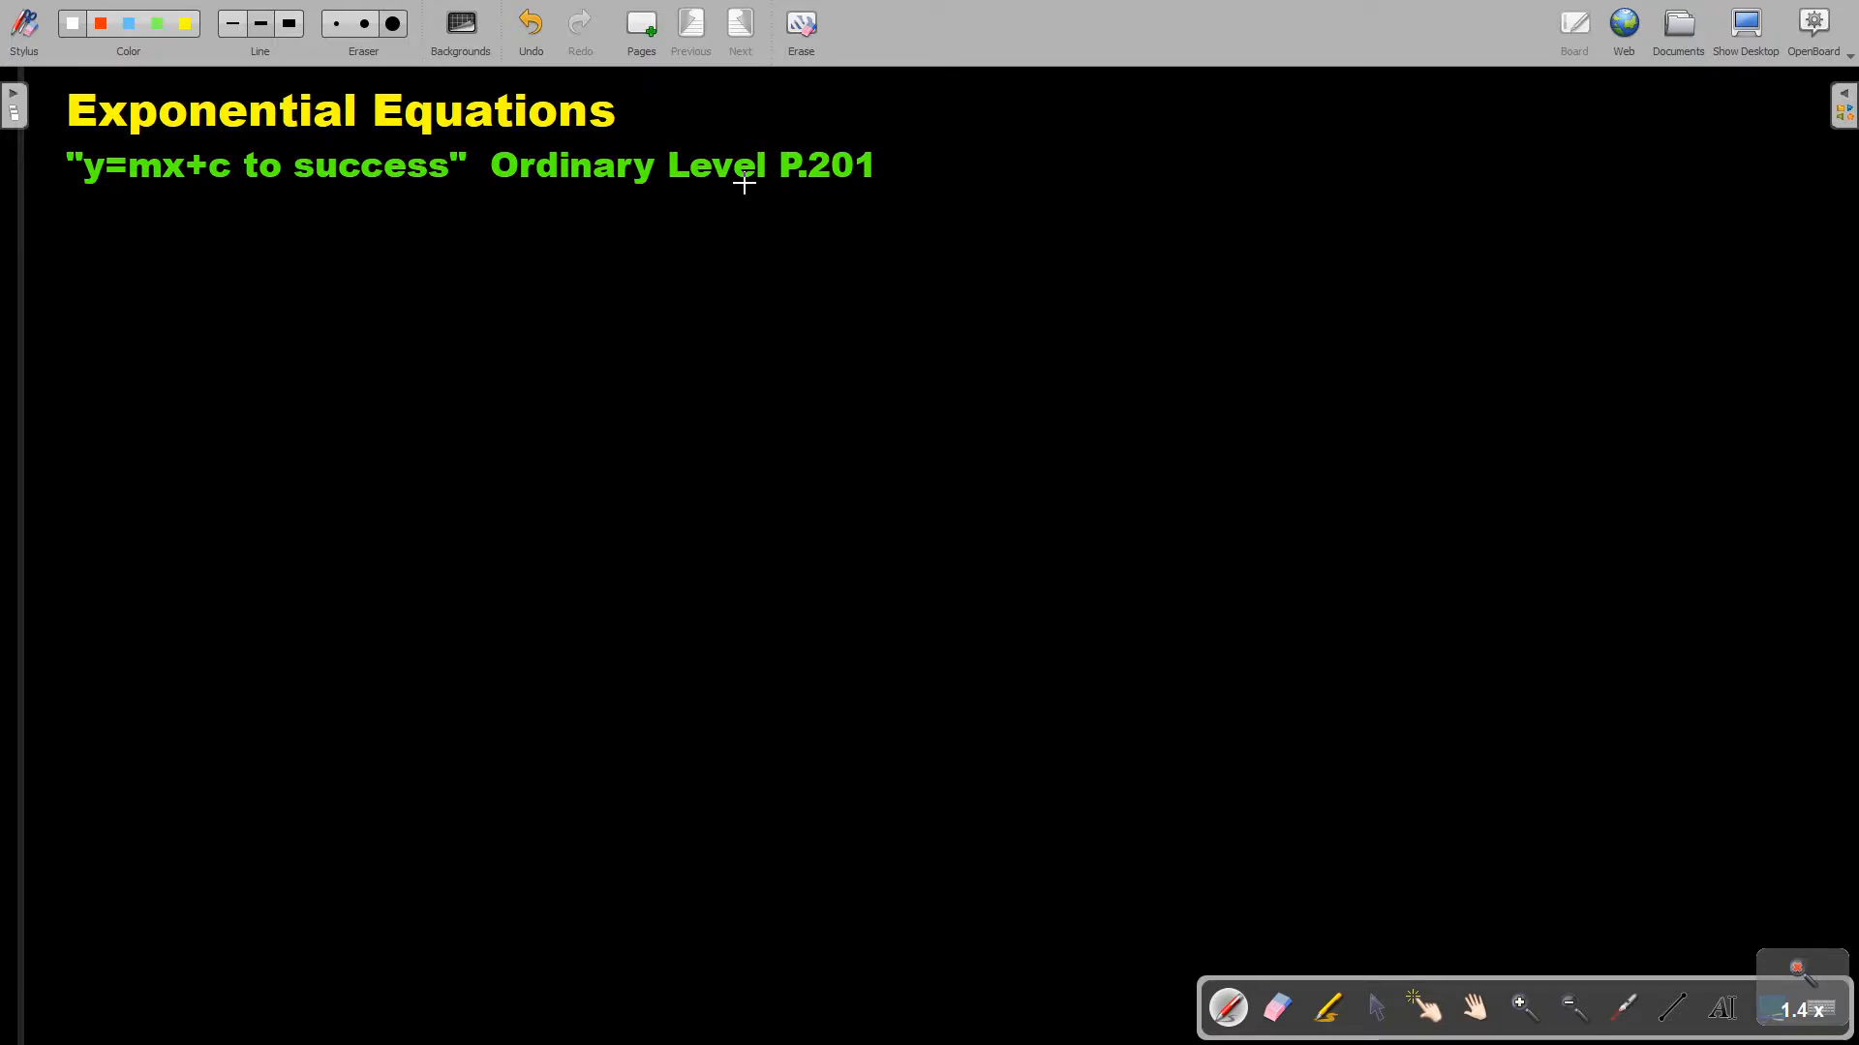
{"action": "mouse_move", "coordinate": [218, 173]}
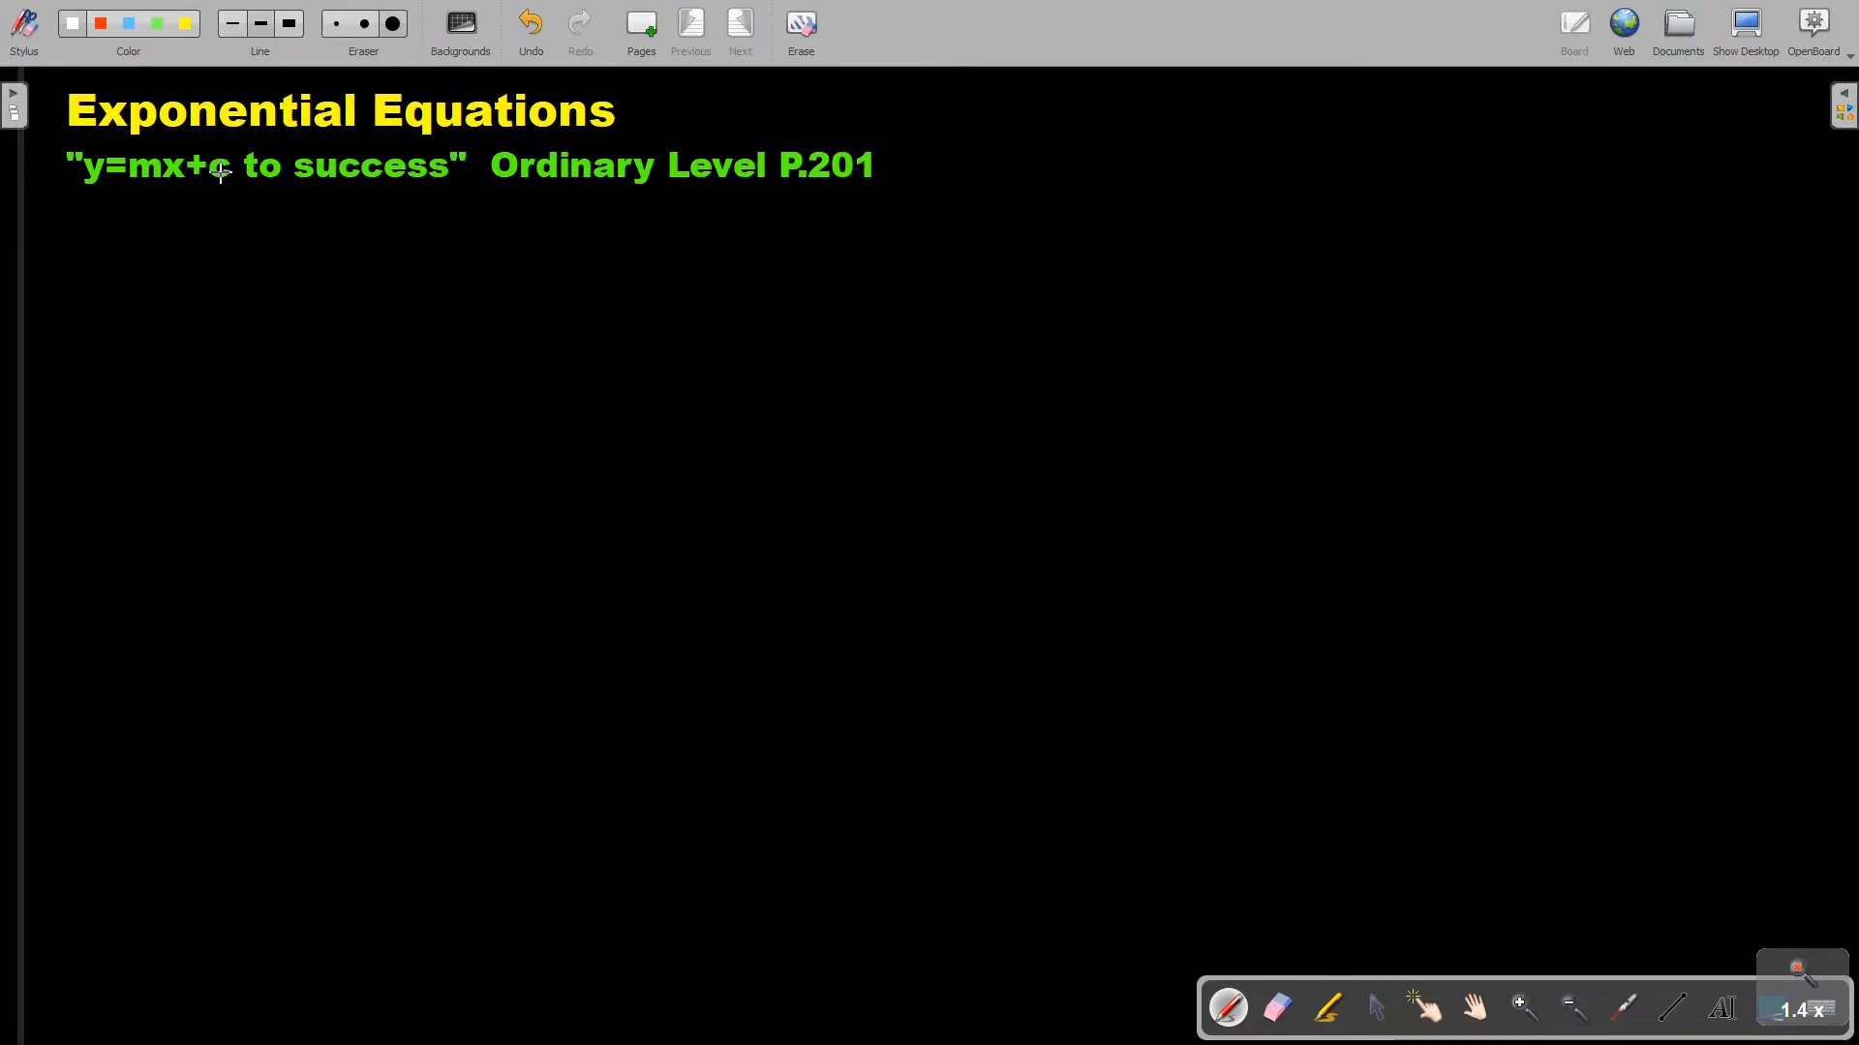
{"action": "mouse_move", "coordinate": [435, 196]}
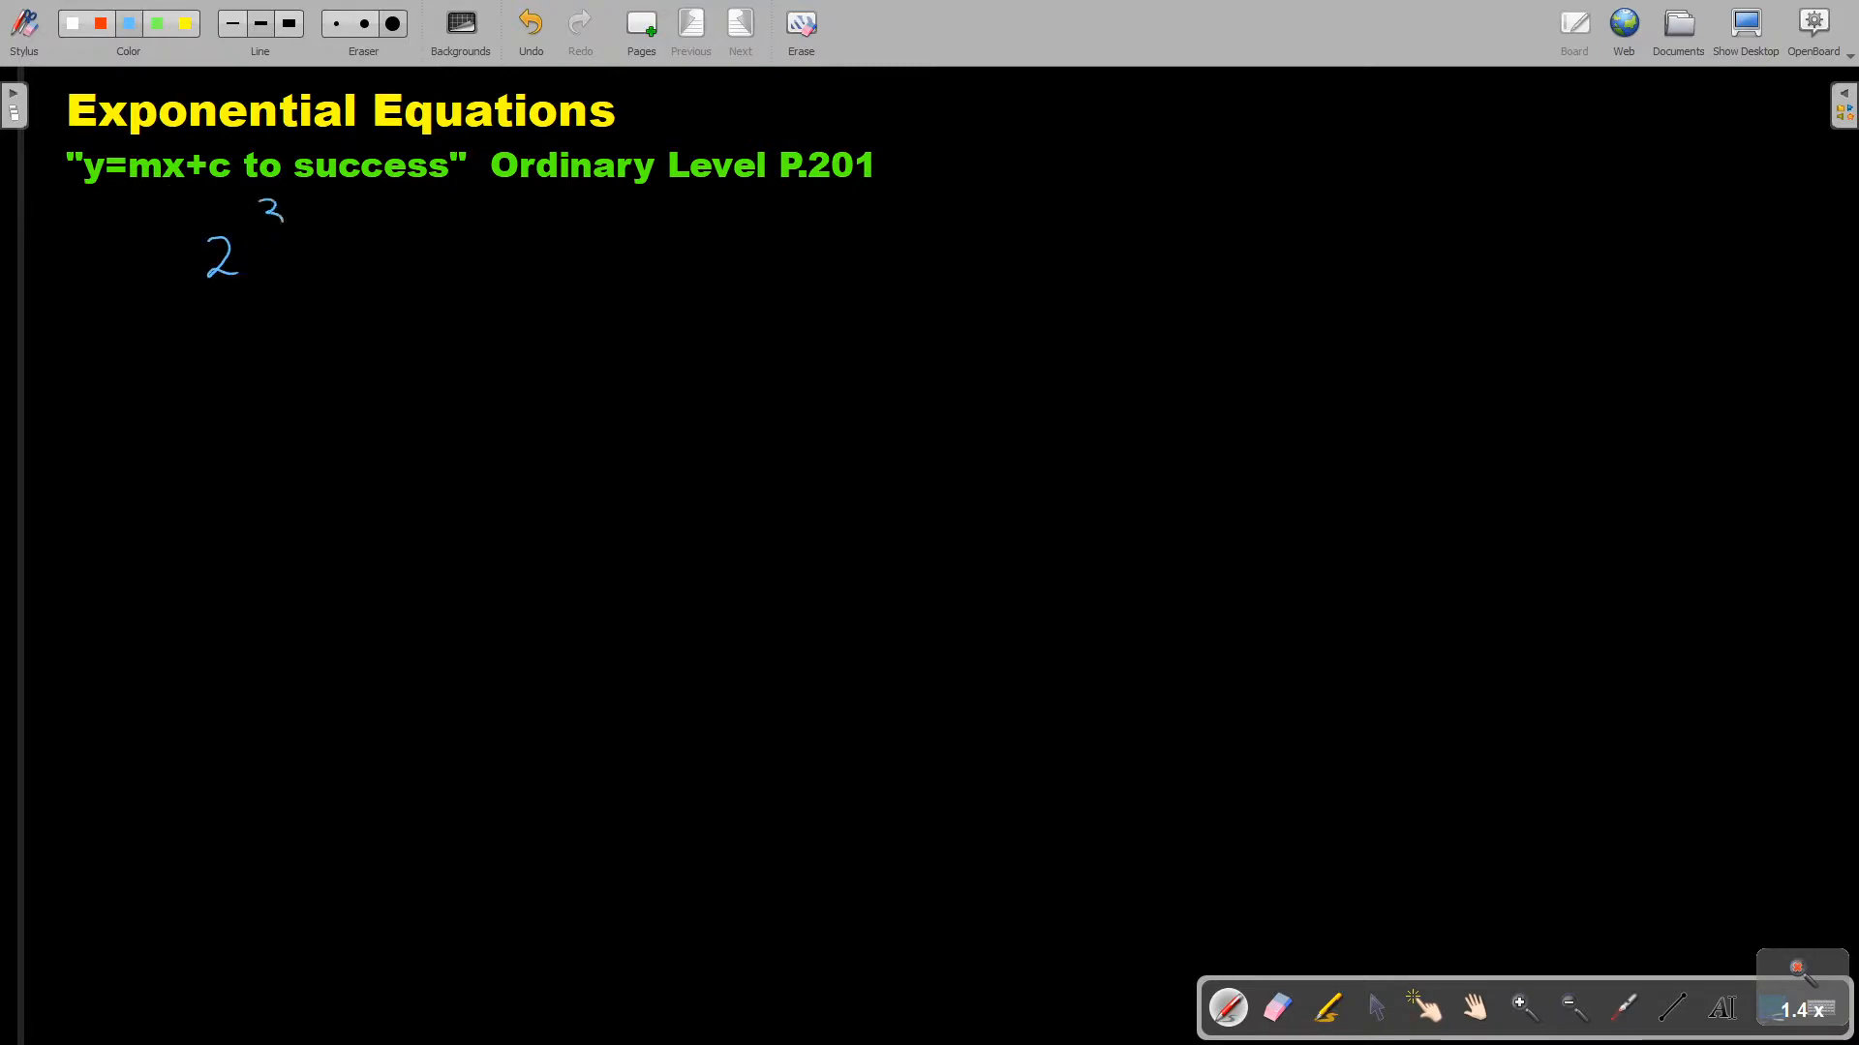
Step: Handwrite the exponent 3x−1 above the 2 to complete 2^(3x−1) = 3^(x−2) in blue
{"action": "left_click_drag", "start_coordinate": [294, 211], "coordinate": [379, 201]}
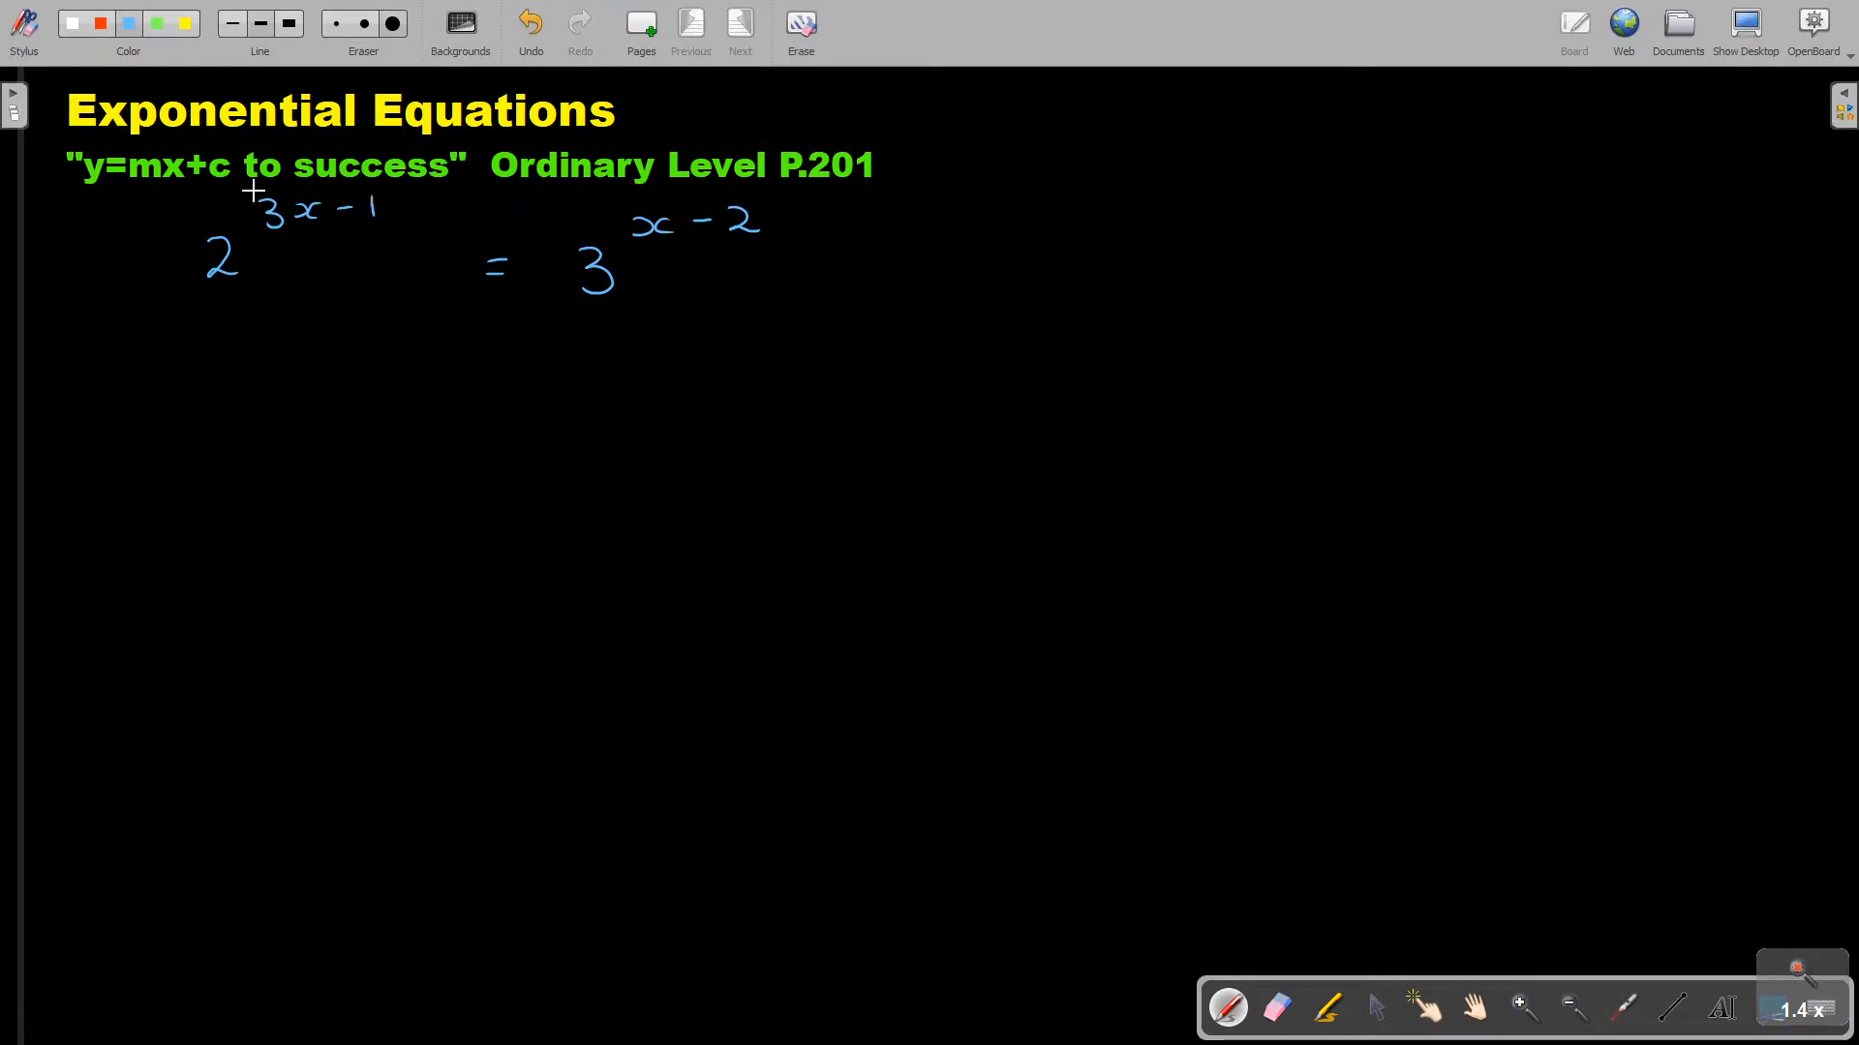
{"action": "mouse_move", "coordinate": [127, 259]}
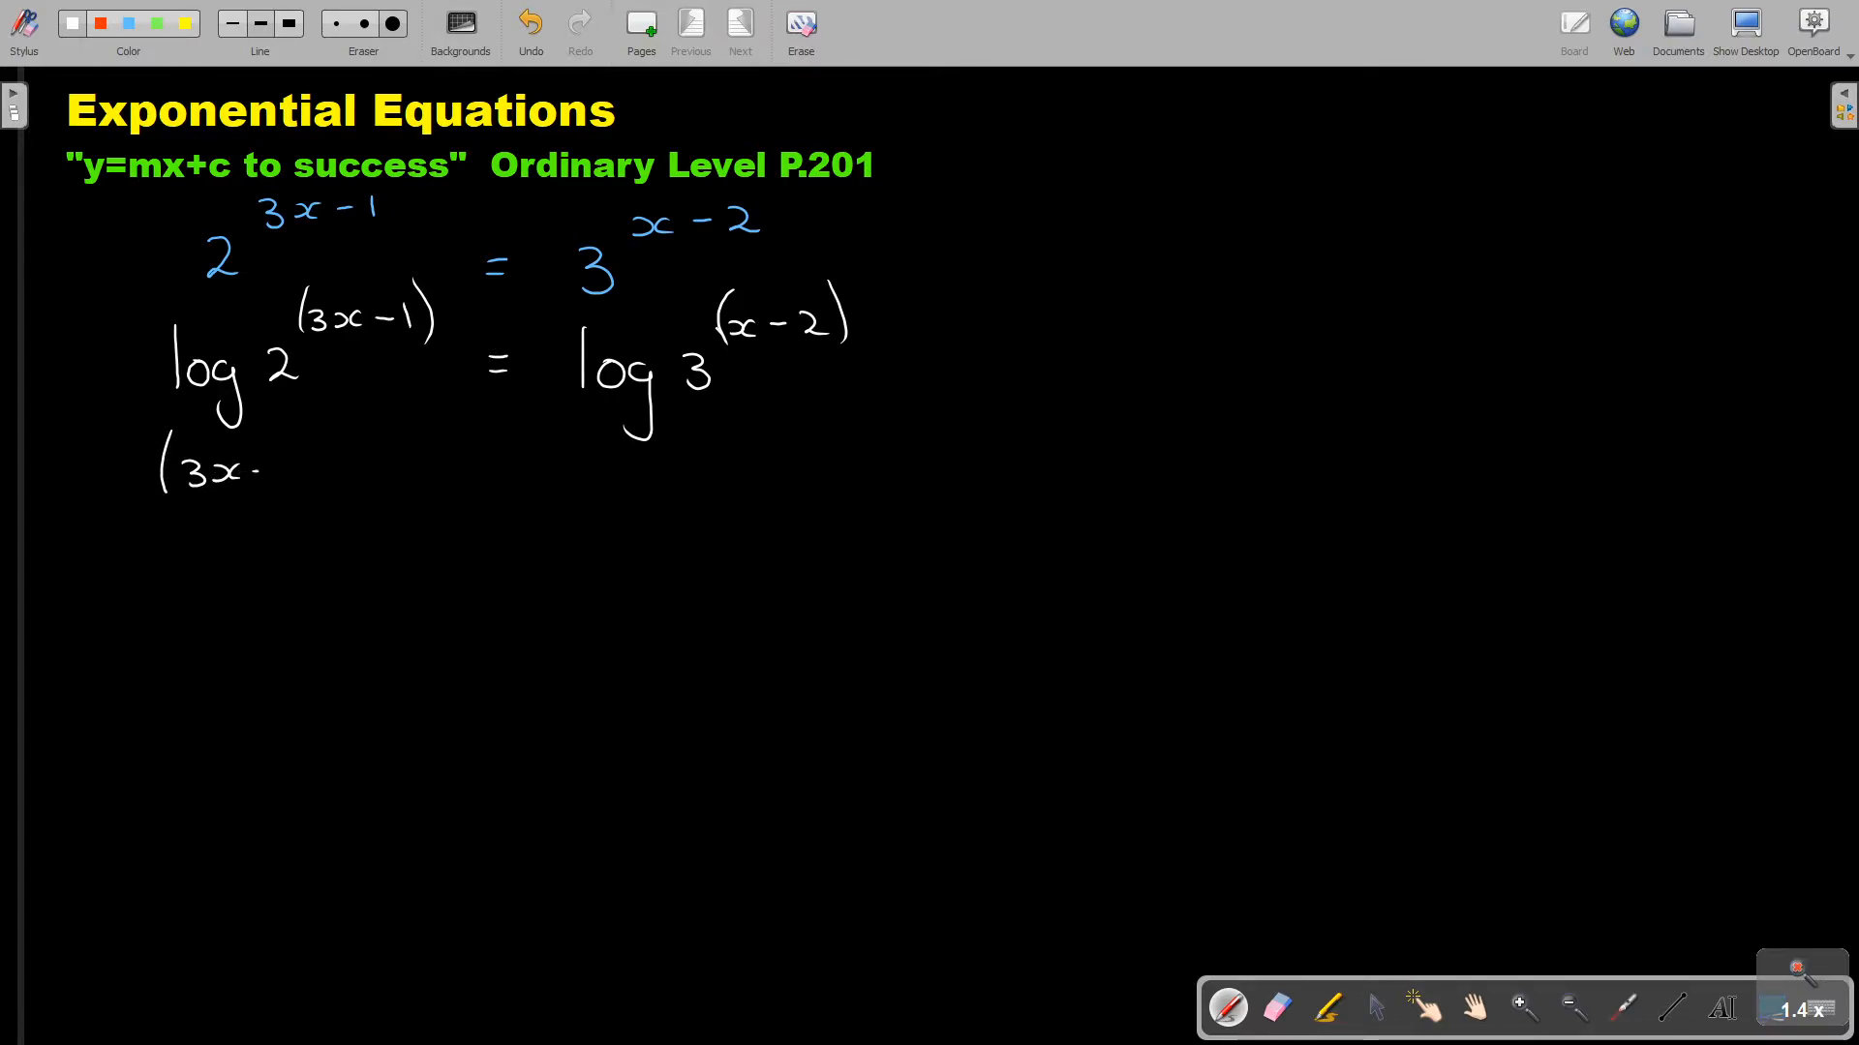
Step: Write the line (3x − 1) log 2 in white, bringing the power down in front of the log
{"action": "left_click_drag", "start_coordinate": [237, 463], "coordinate": [355, 463]}
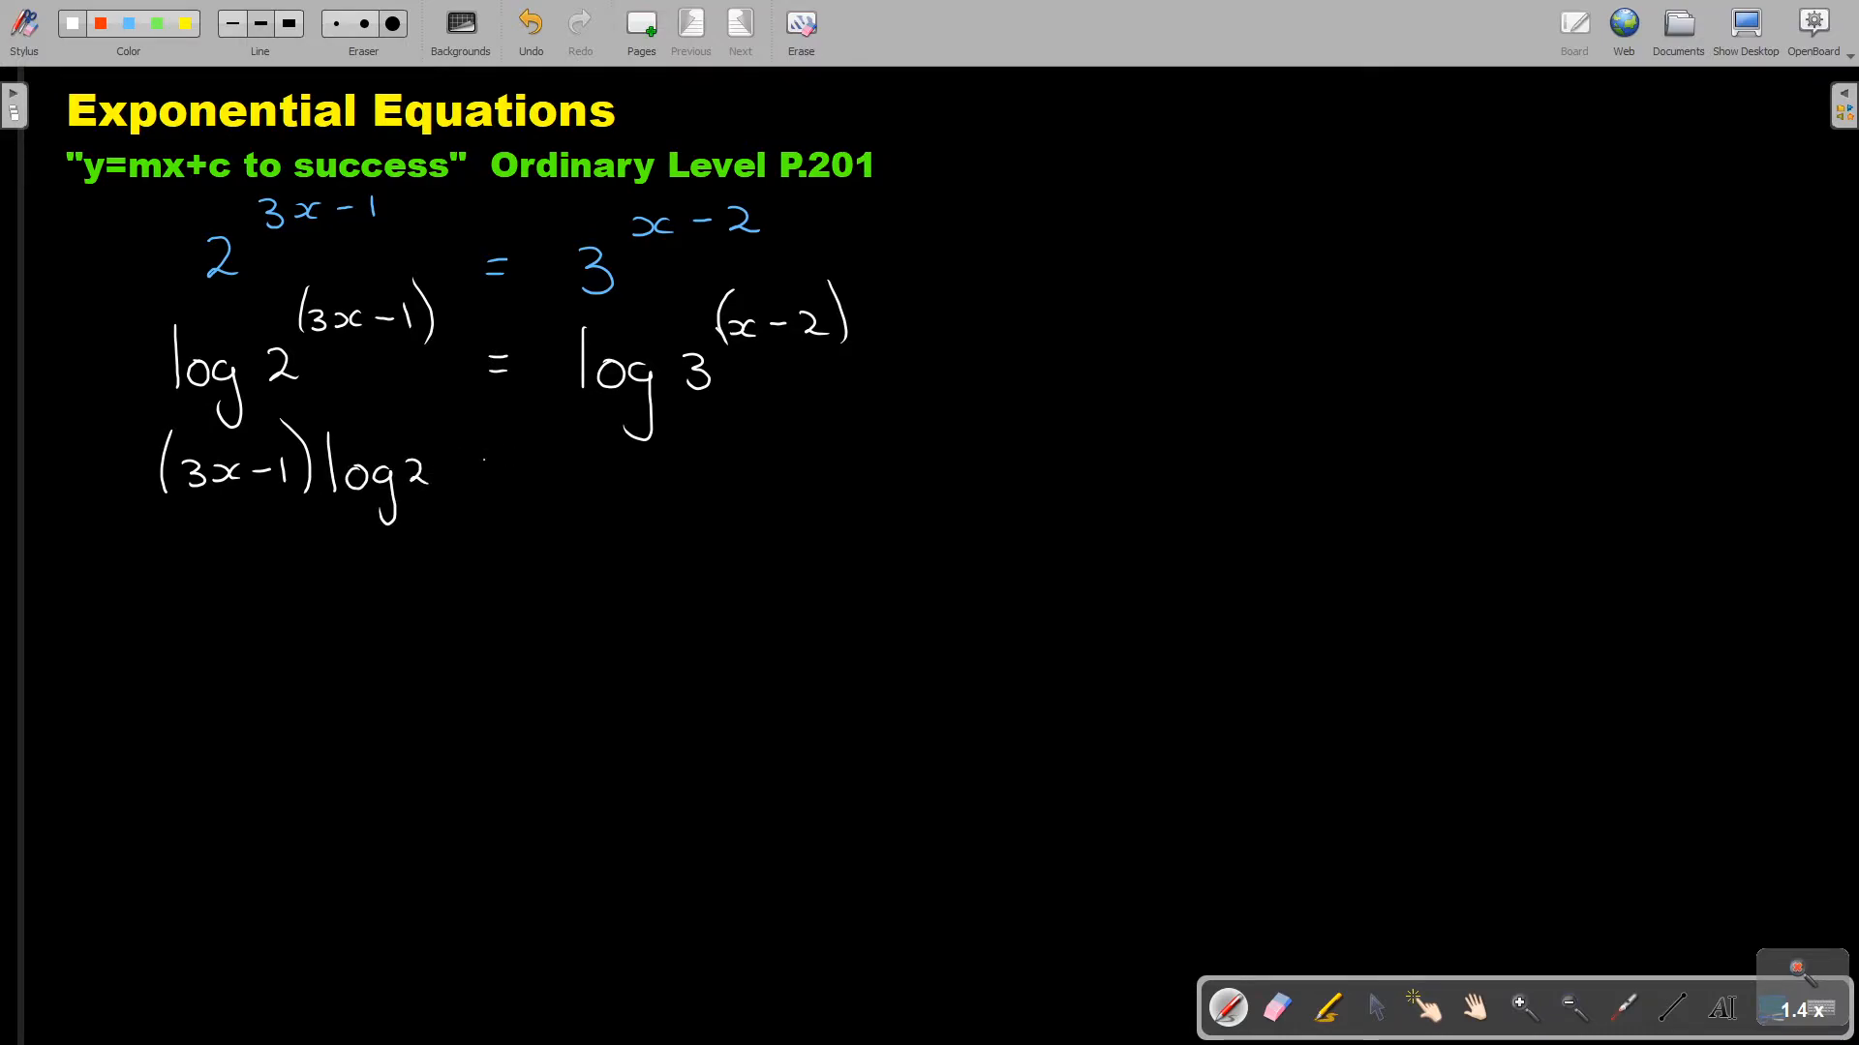
{"action": "left_click_drag", "start_coordinate": [486, 463], "coordinate": [617, 456]}
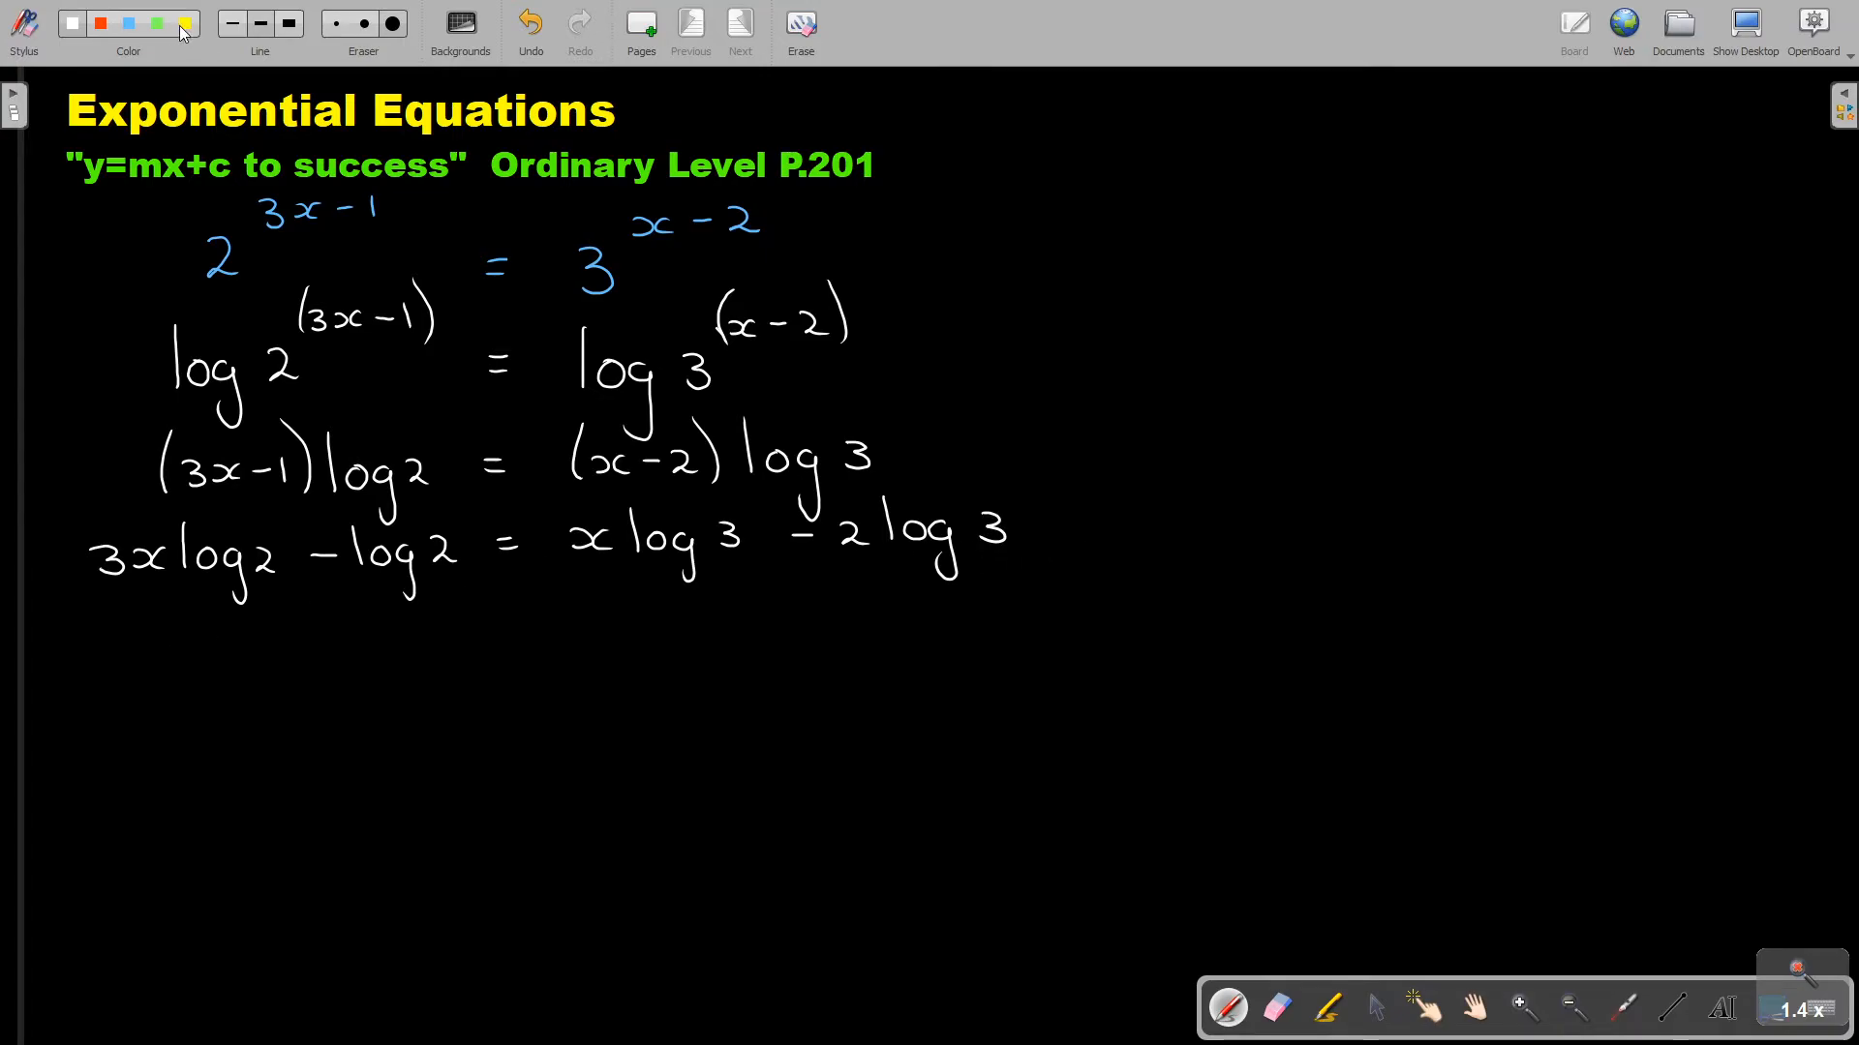
Step: Underline 3x log 2 in yellow and begin the rearranged line grouping the x-terms
{"action": "left_click_drag", "start_coordinate": [95, 583], "coordinate": [249, 579]}
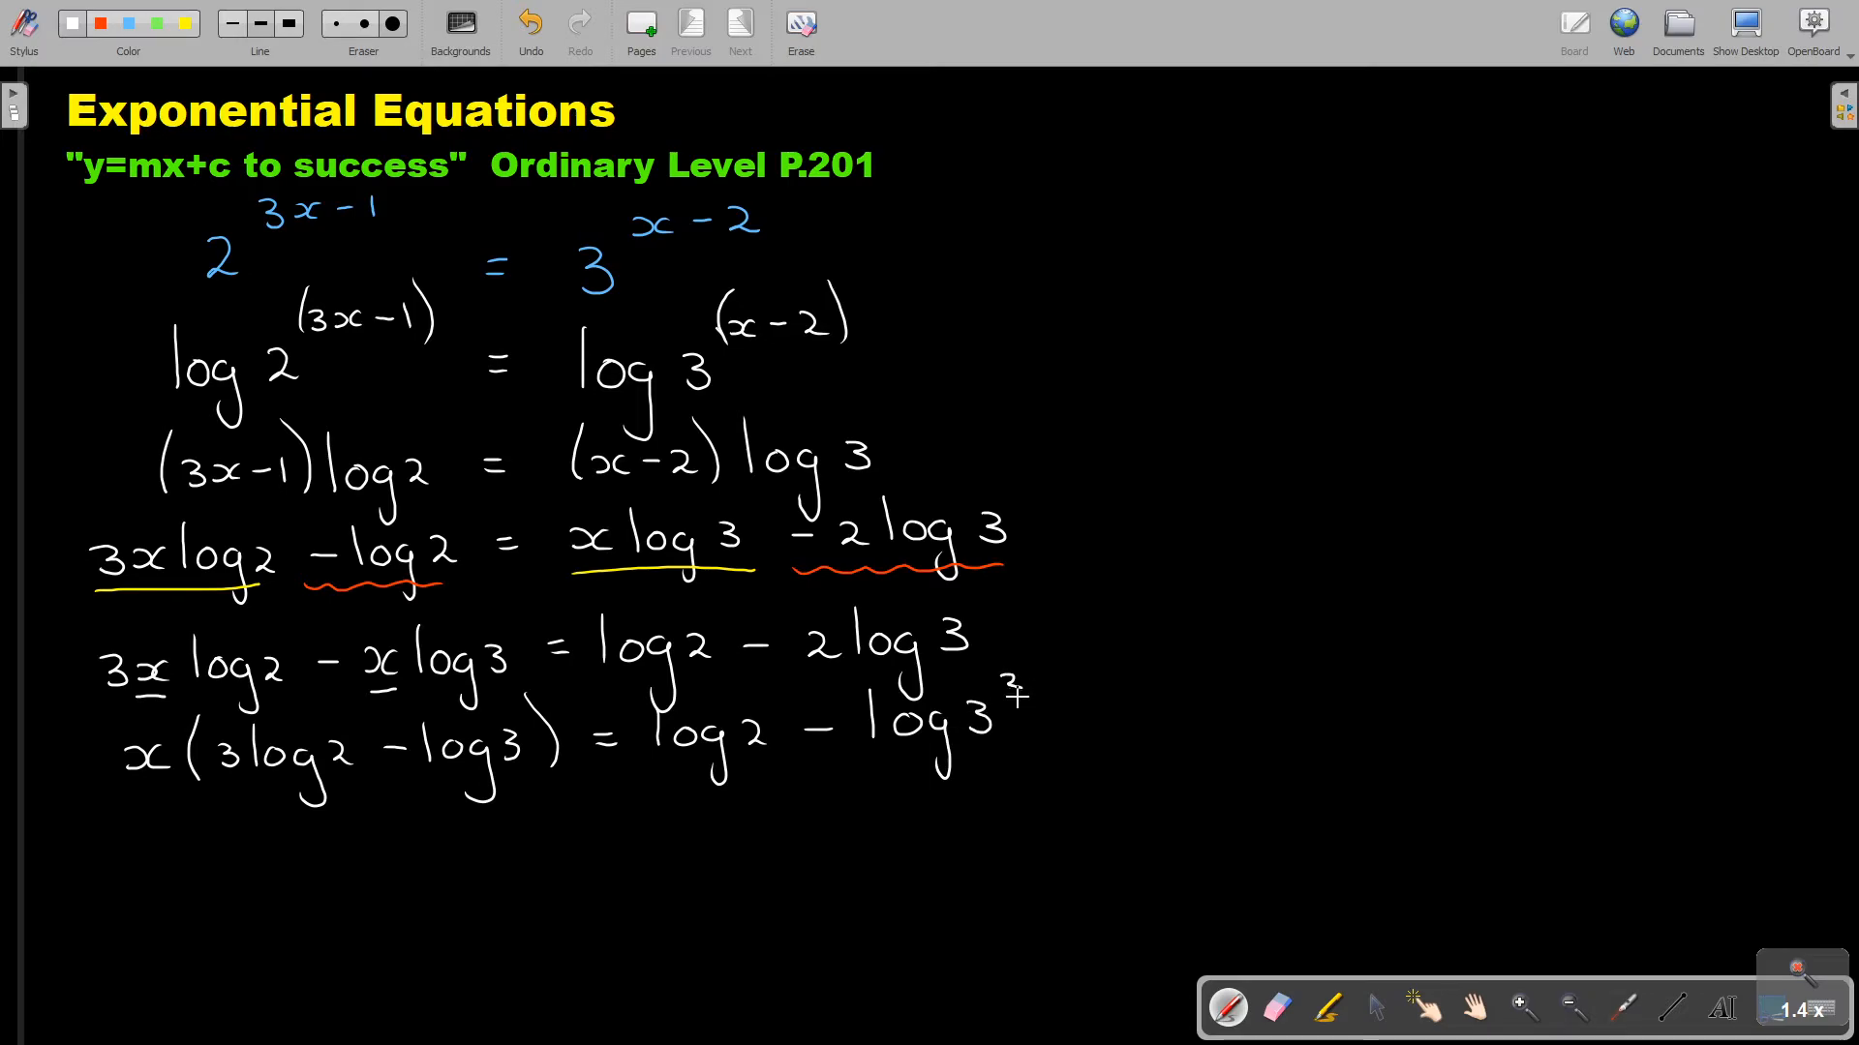
{"action": "left_click", "coordinate": [152, 800]}
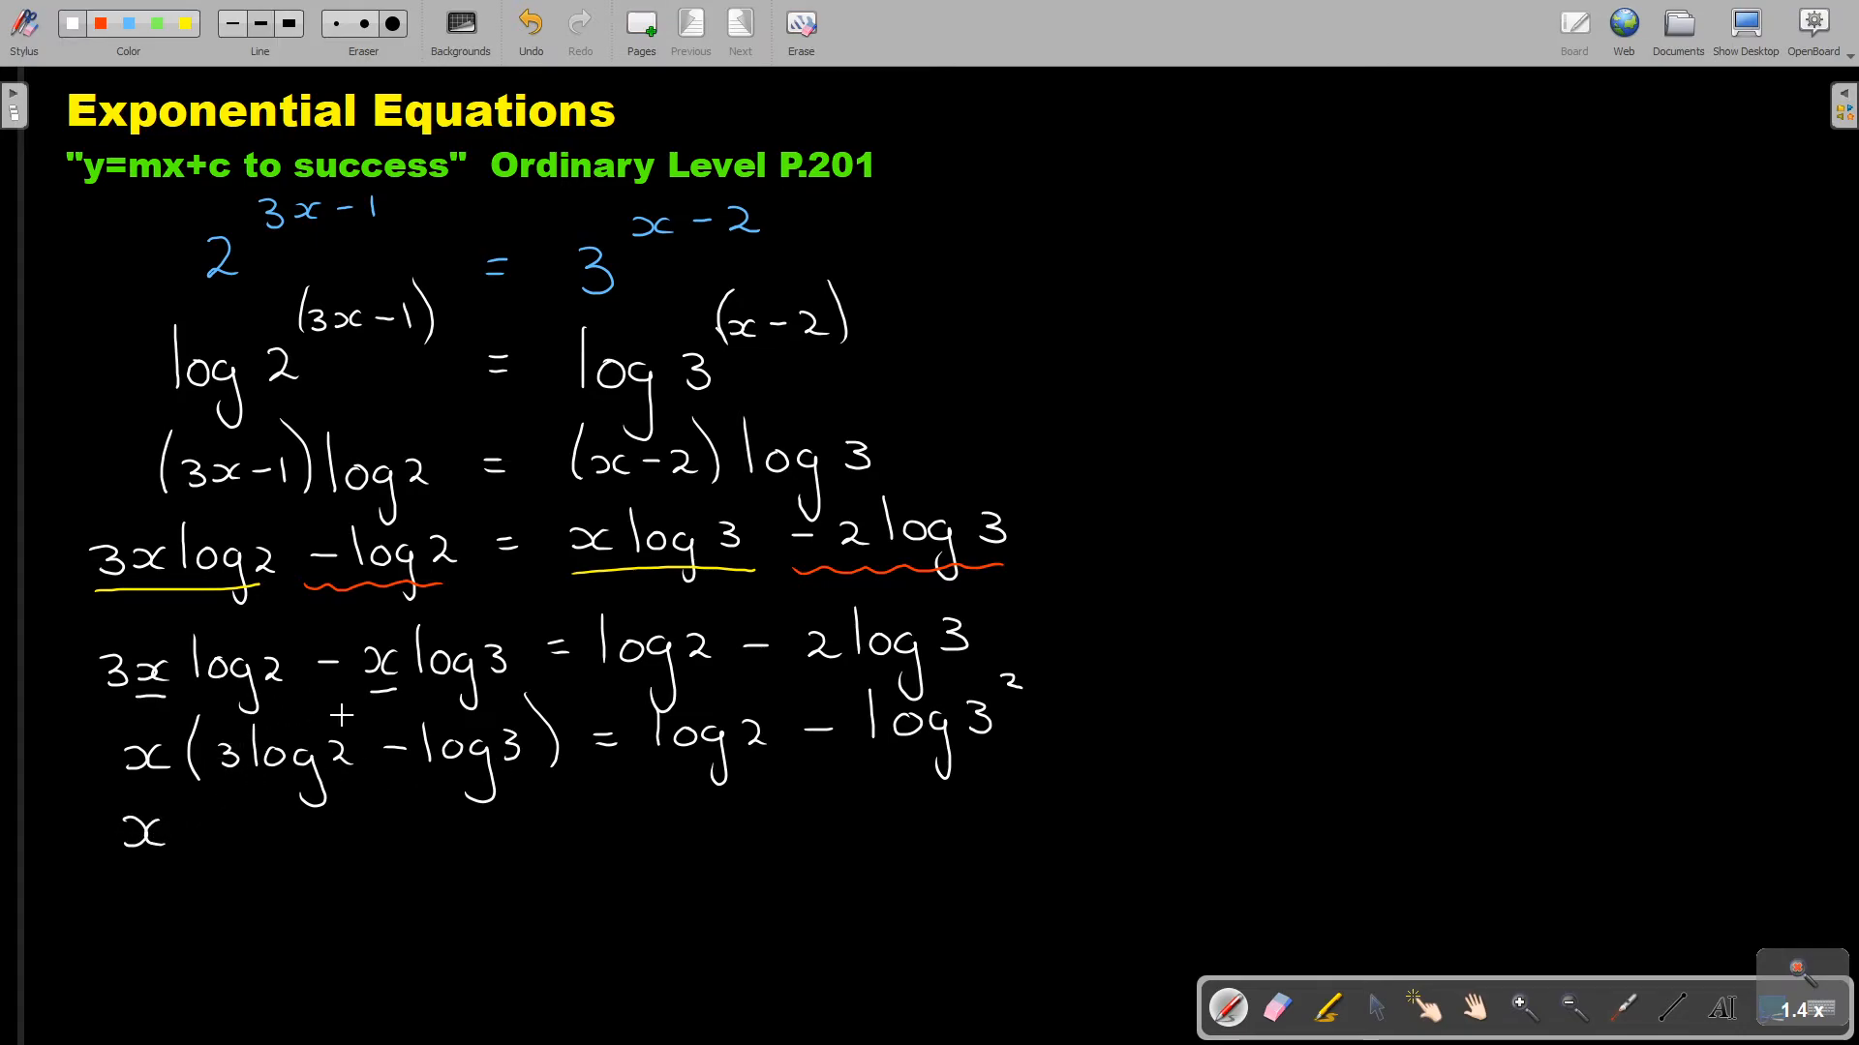
Step: Write x(log2³ − log3) = log 2/9 in white, combining the logs
{"action": "type", "text": "+"}
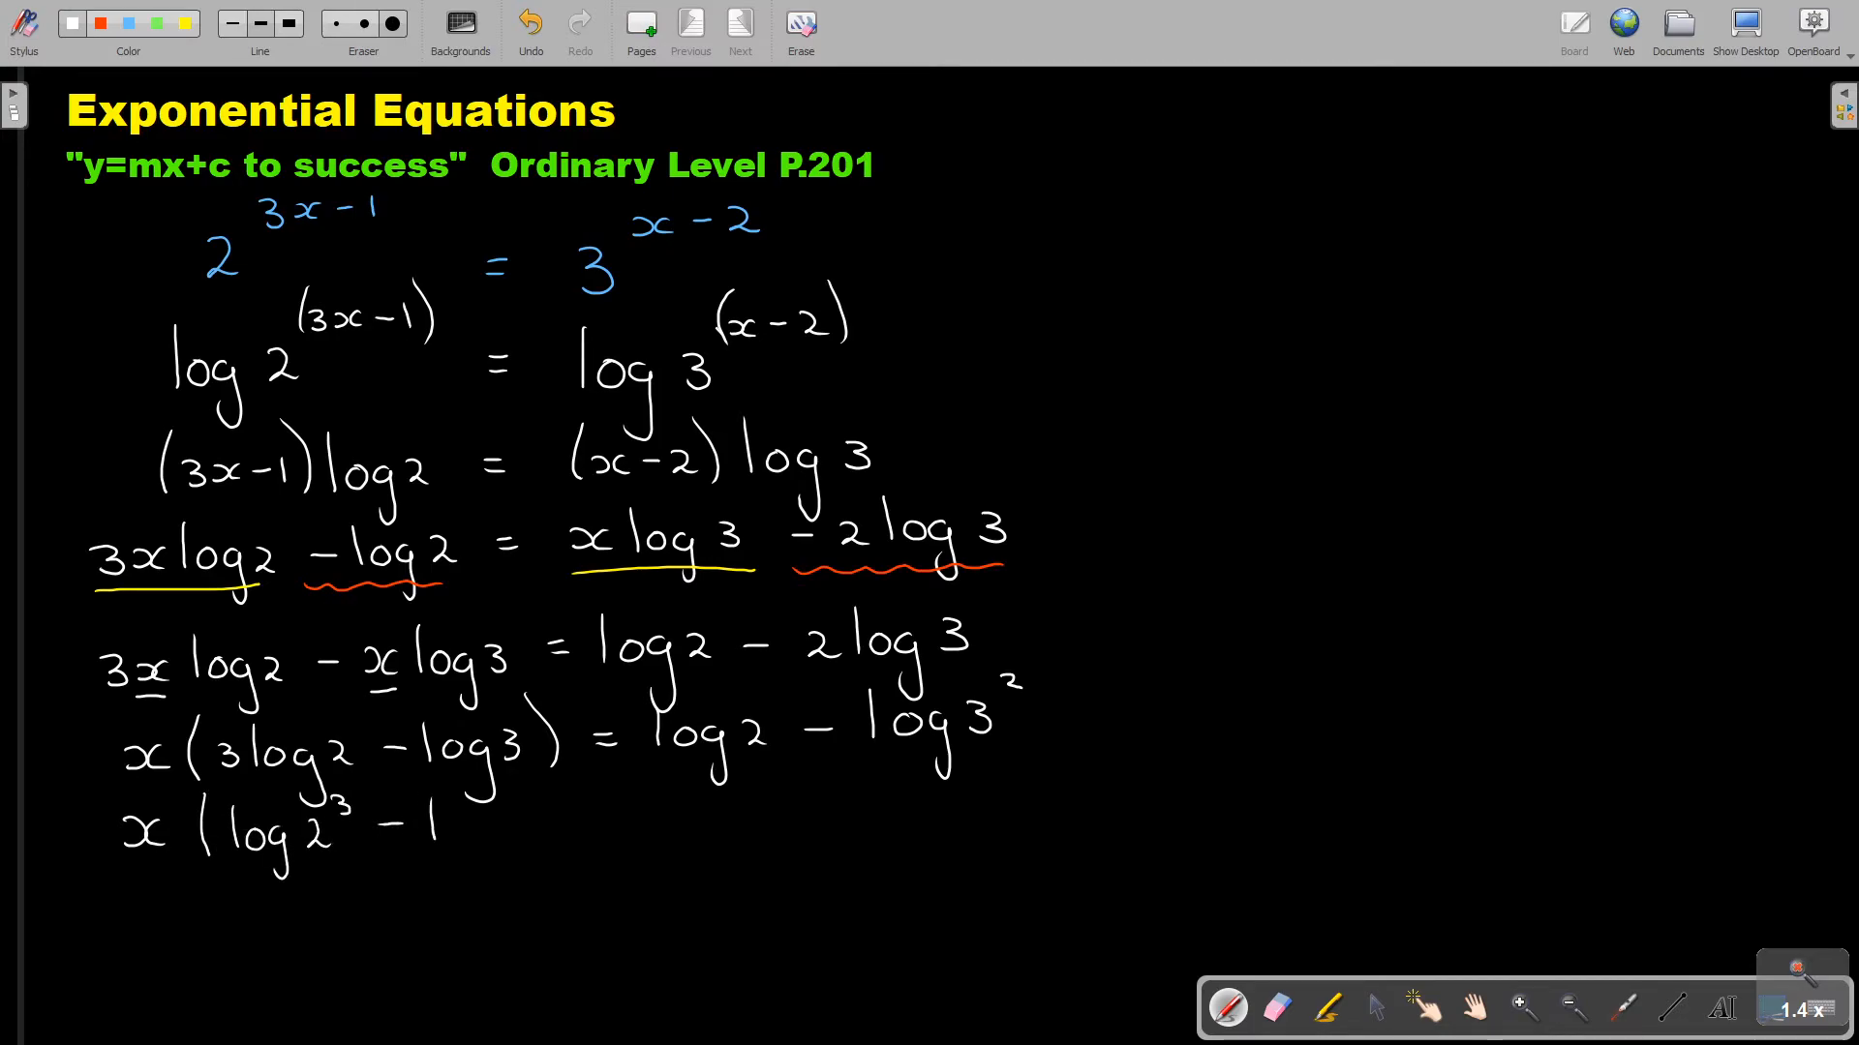
{"action": "type", "text": "og 3"}
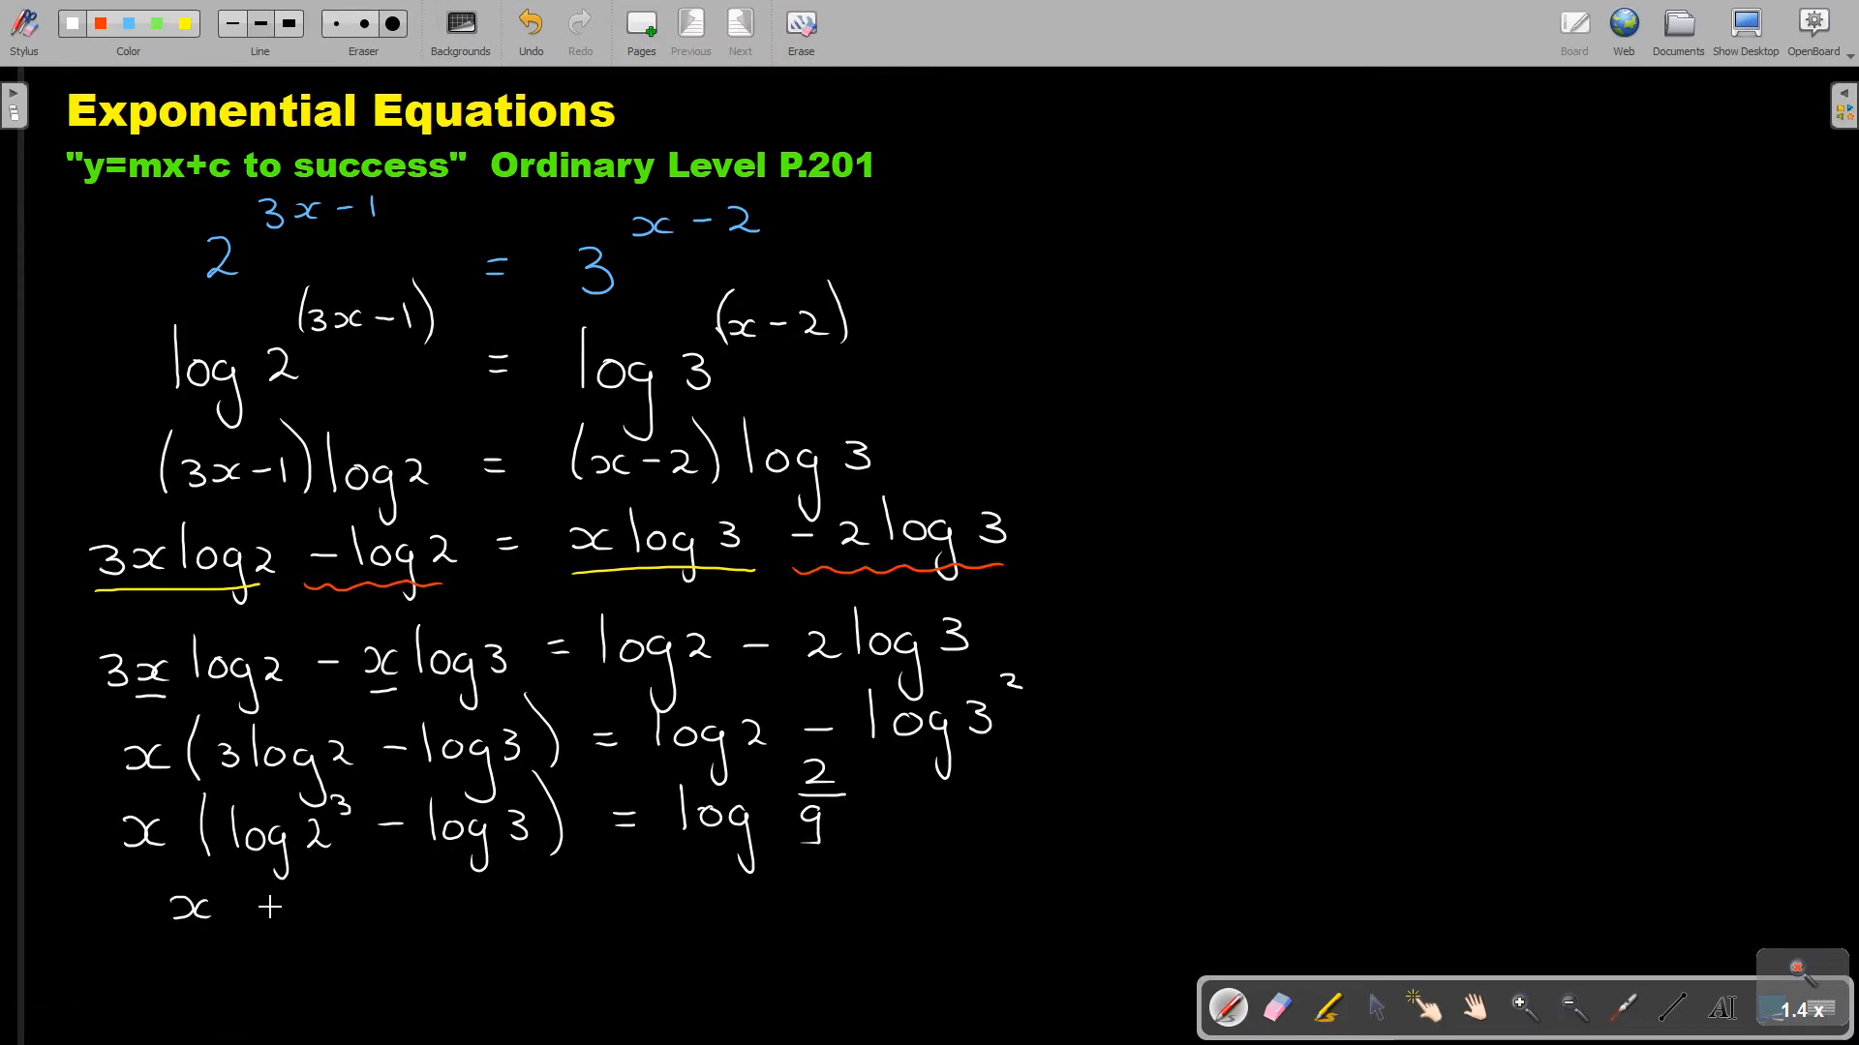
{"action": "type", "text": "lo"}
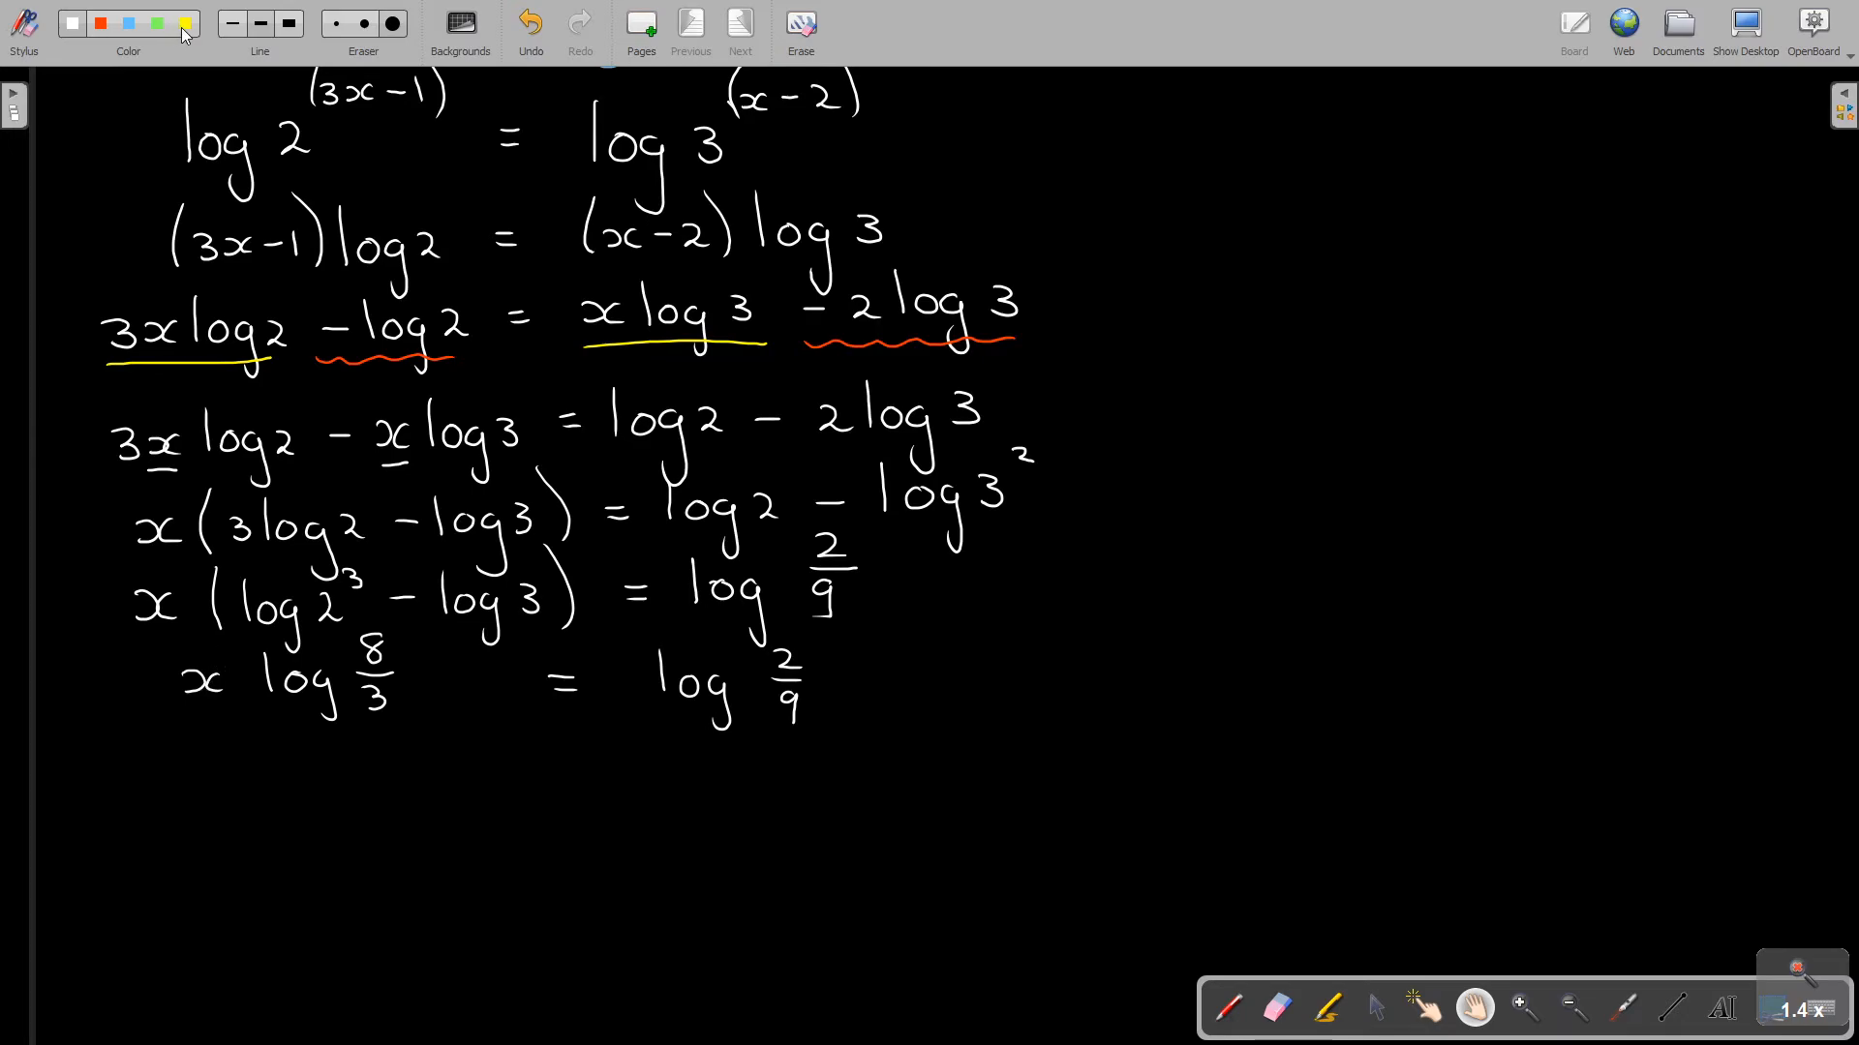
Step: Return to the pen after panning and write x log 8/3 = log 2/9, then x = log(2/9)/log(8/3)
{"action": "left_click", "coordinate": [185, 22]}
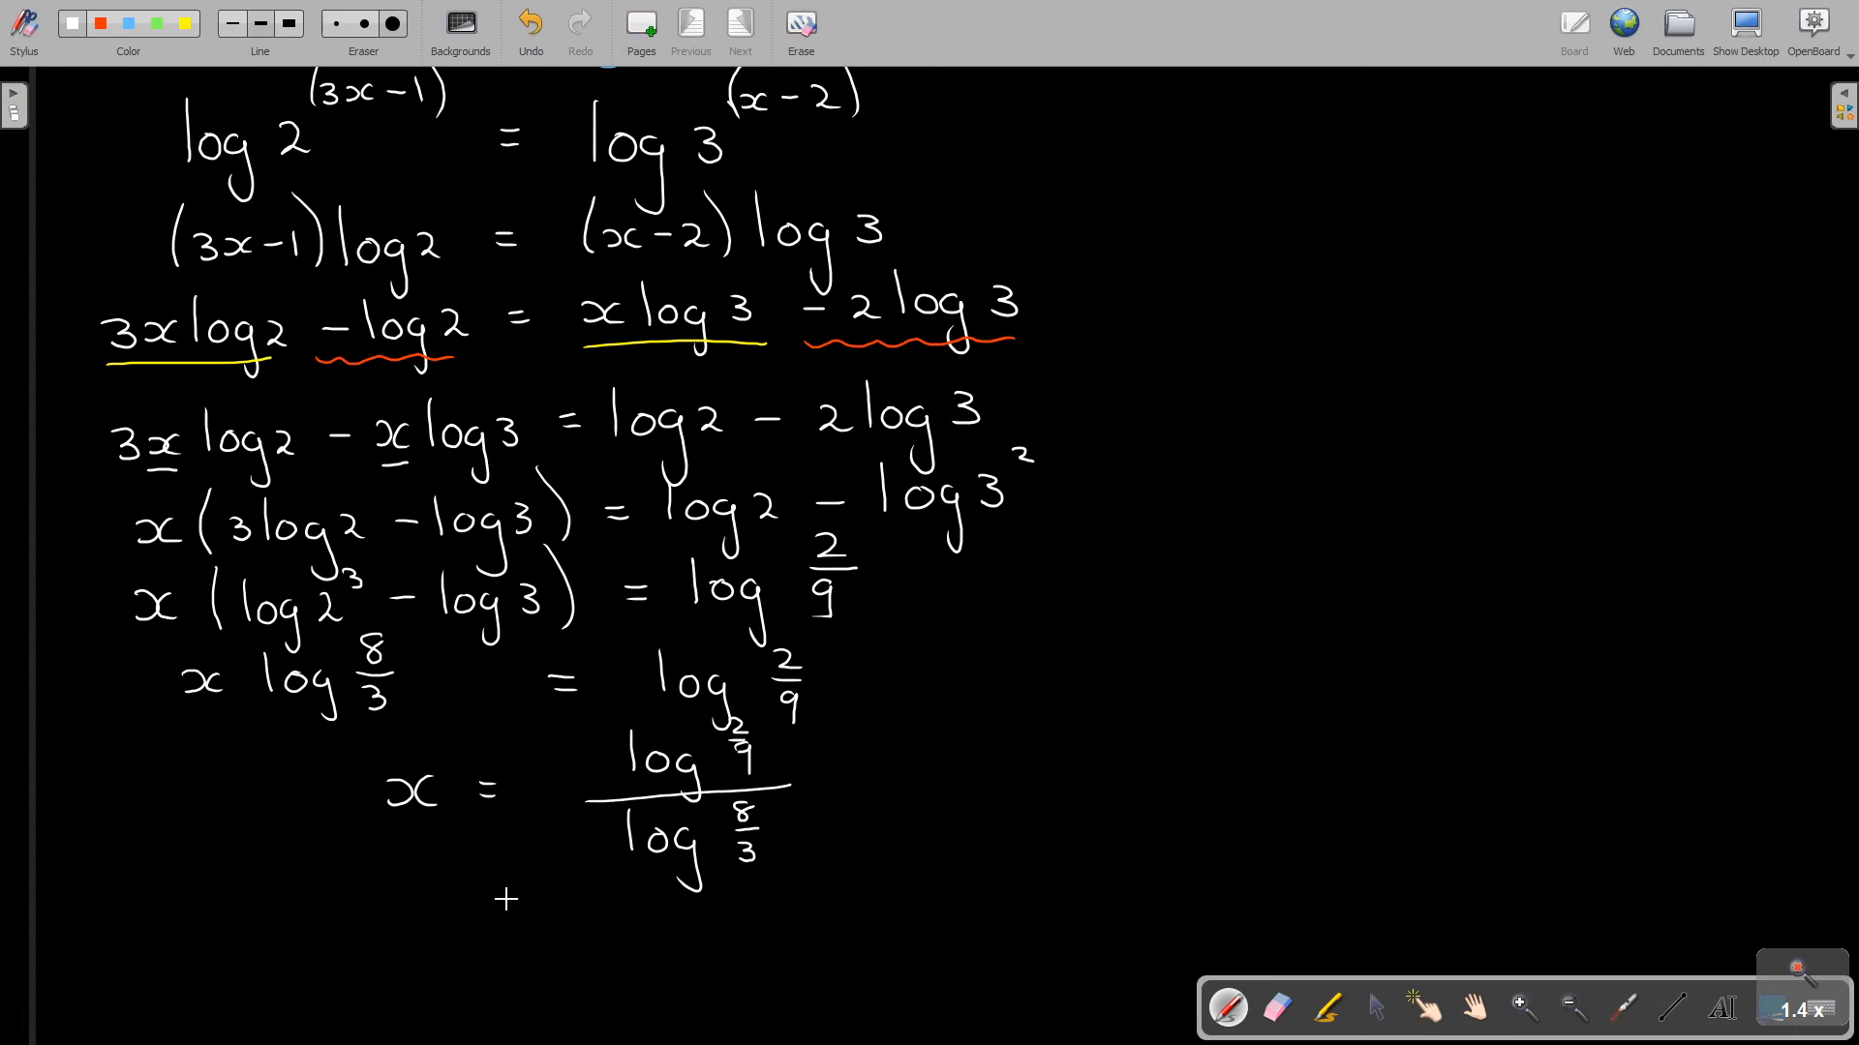
Step: Write ∴ x = −1.533475263 below the fraction, then switch the ink to red for the final answer
{"action": "left_click", "coordinate": [423, 917]}
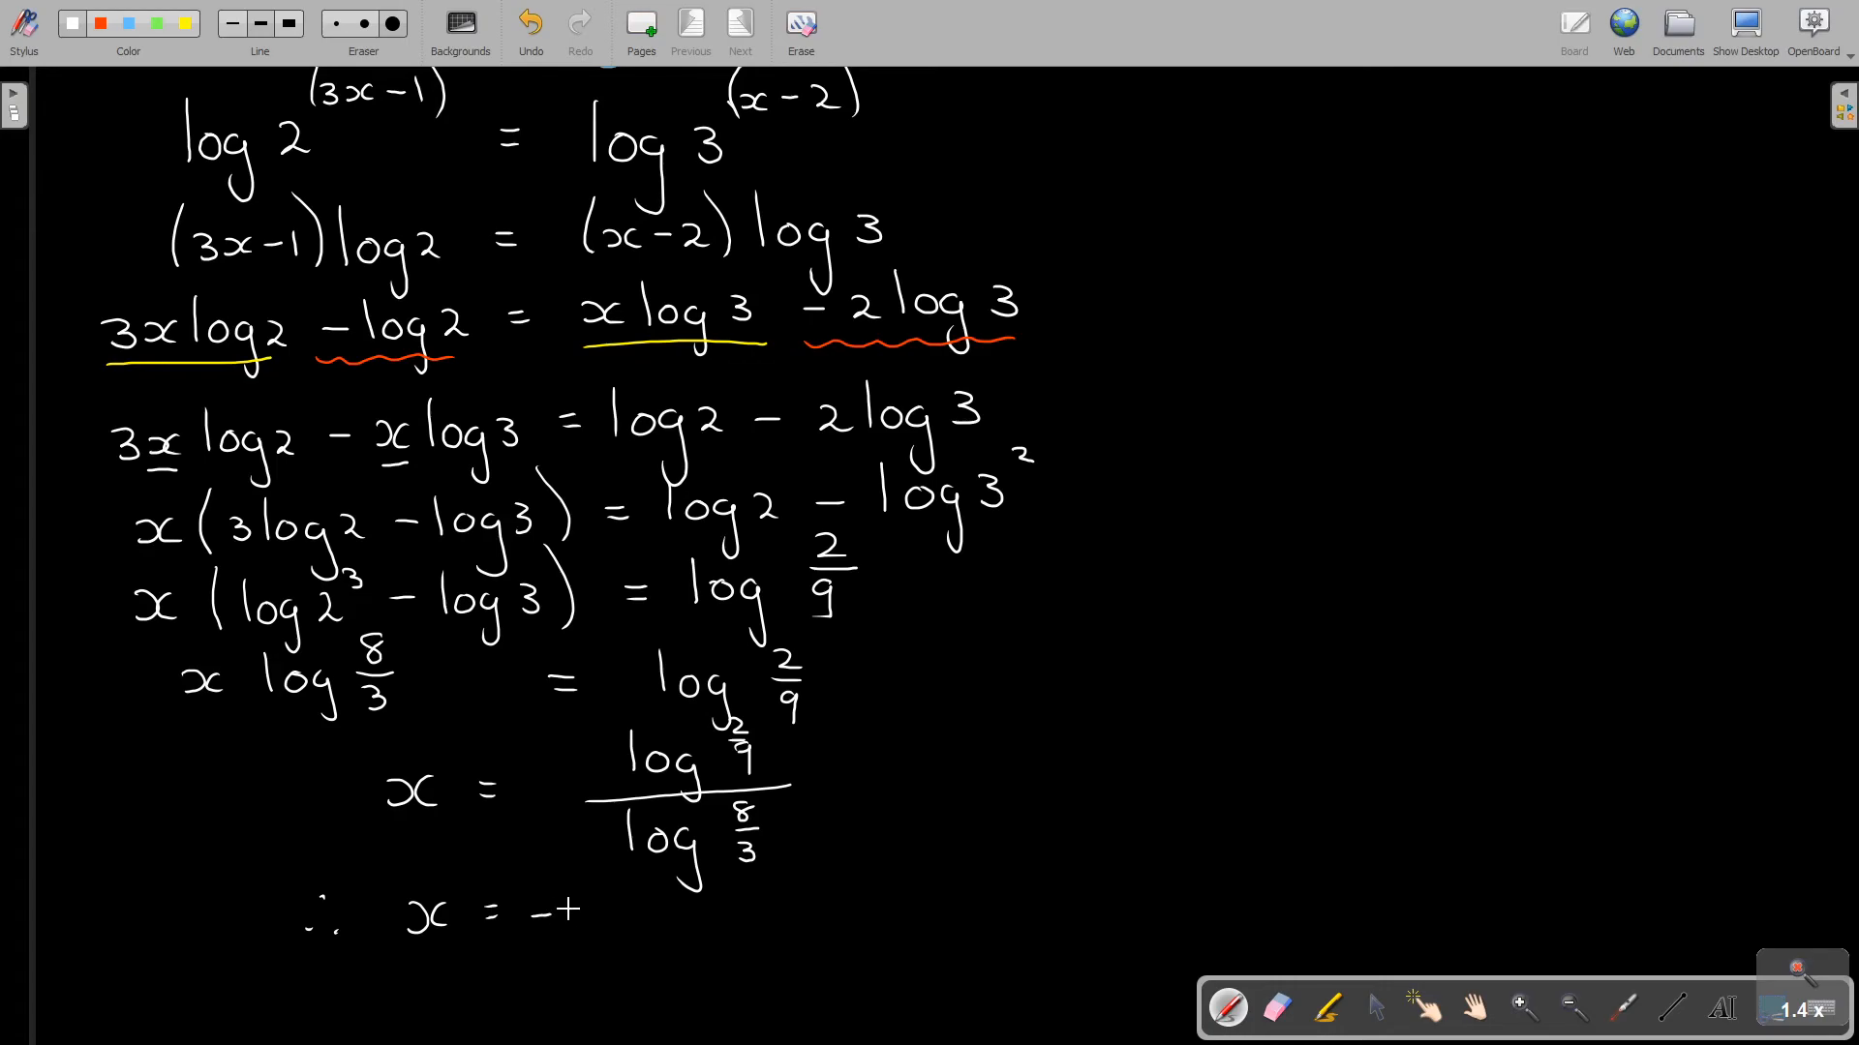
{"action": "type", "text": "1.5"}
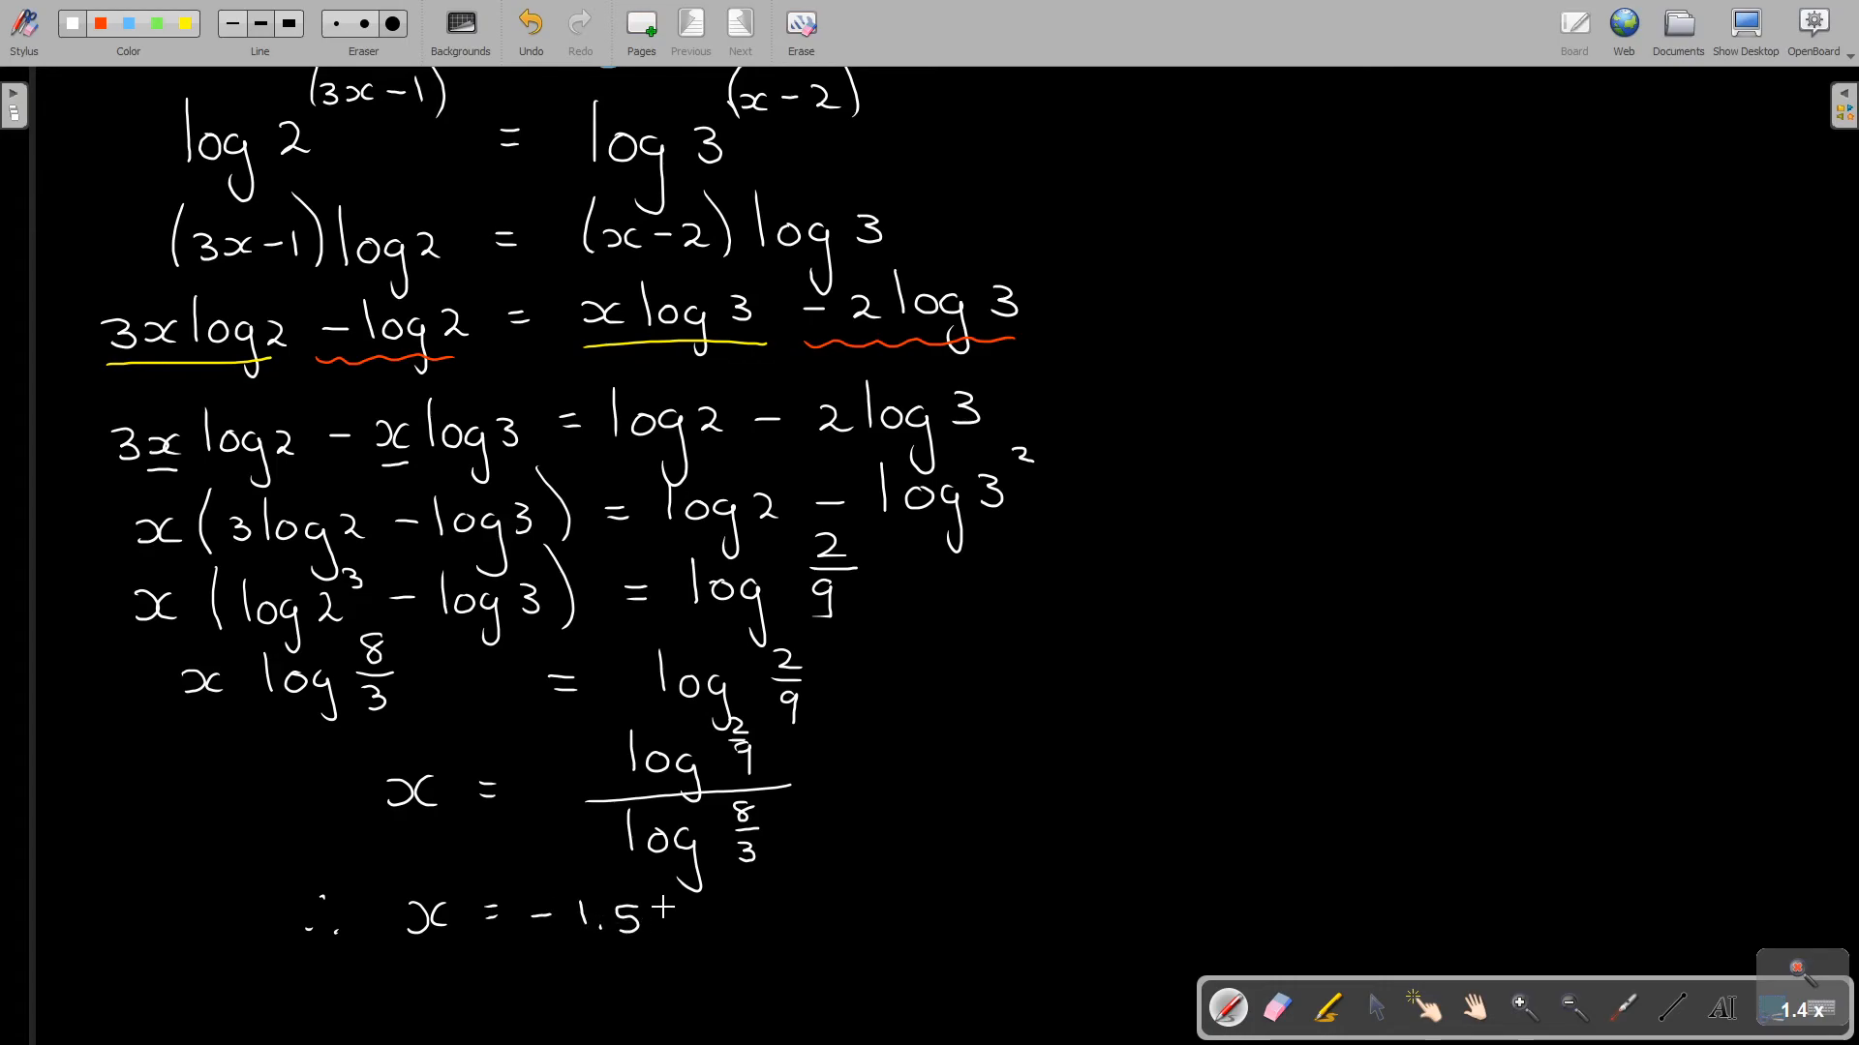
{"action": "type", "text": "33 L"}
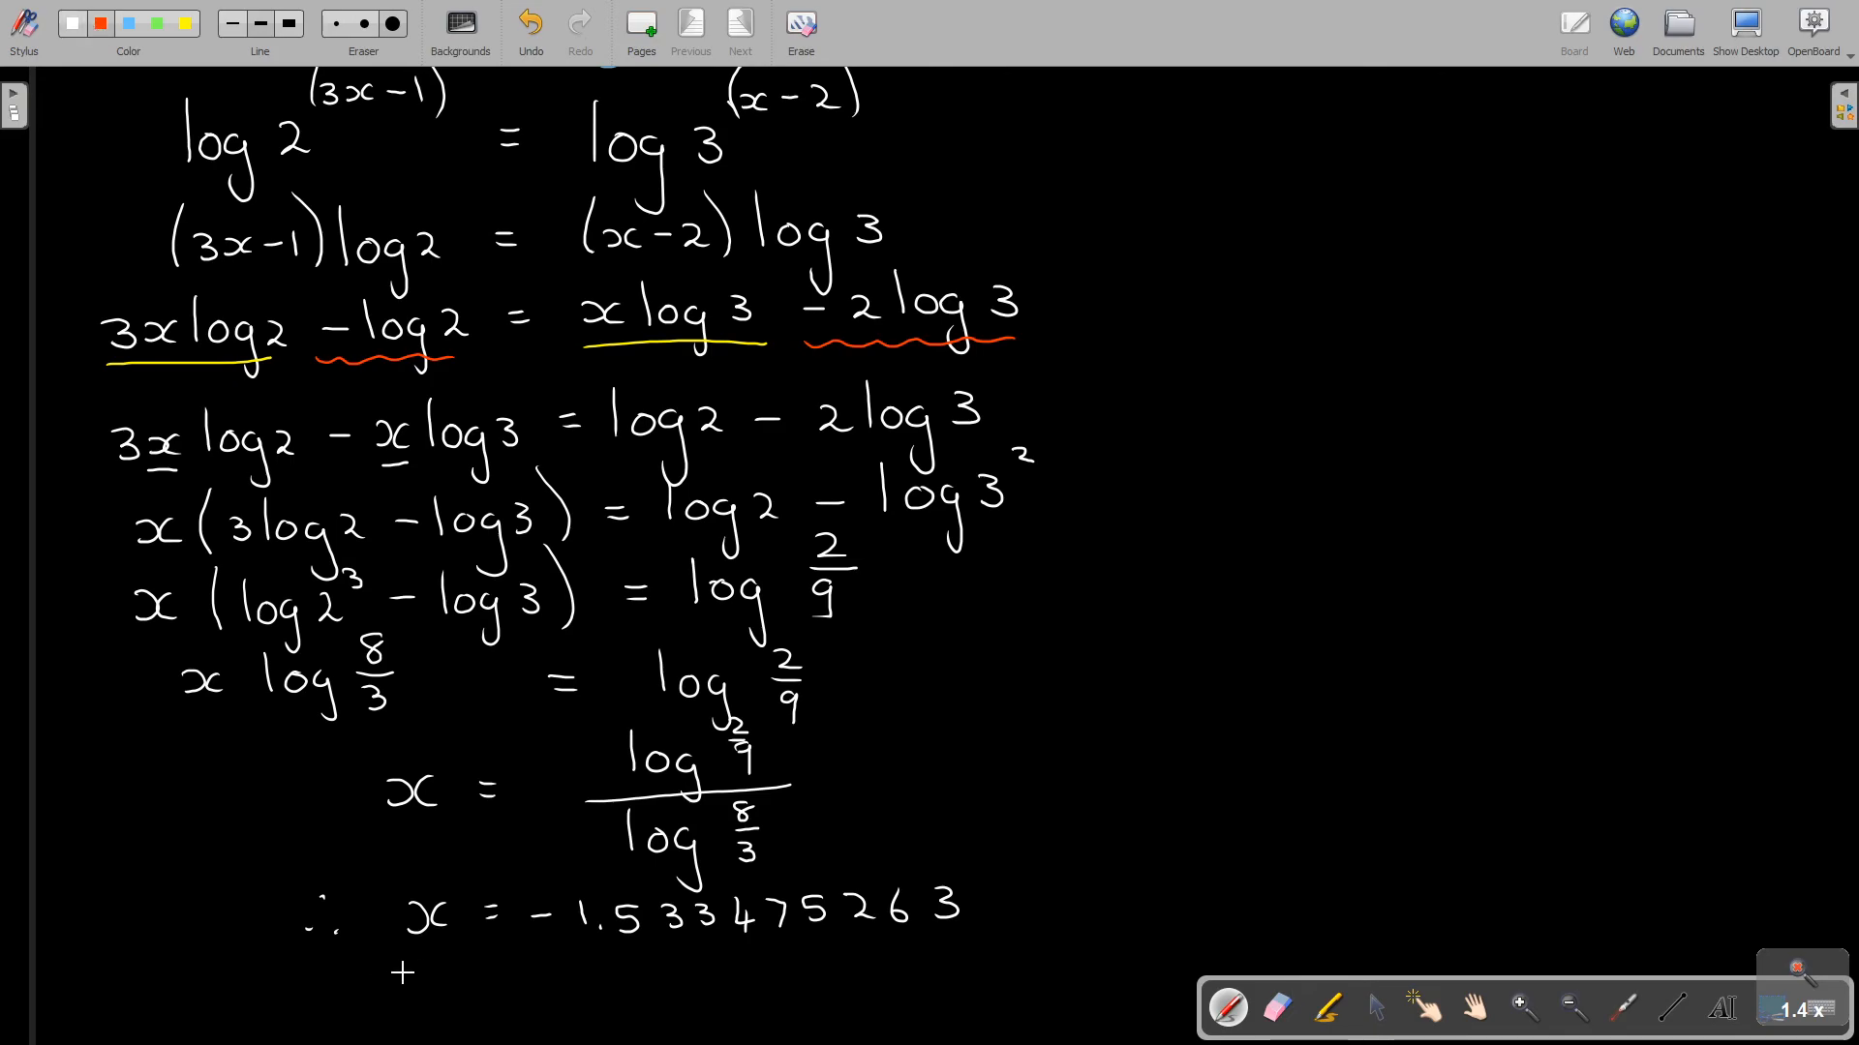
{"action": "left_click", "coordinate": [1275, 1008]}
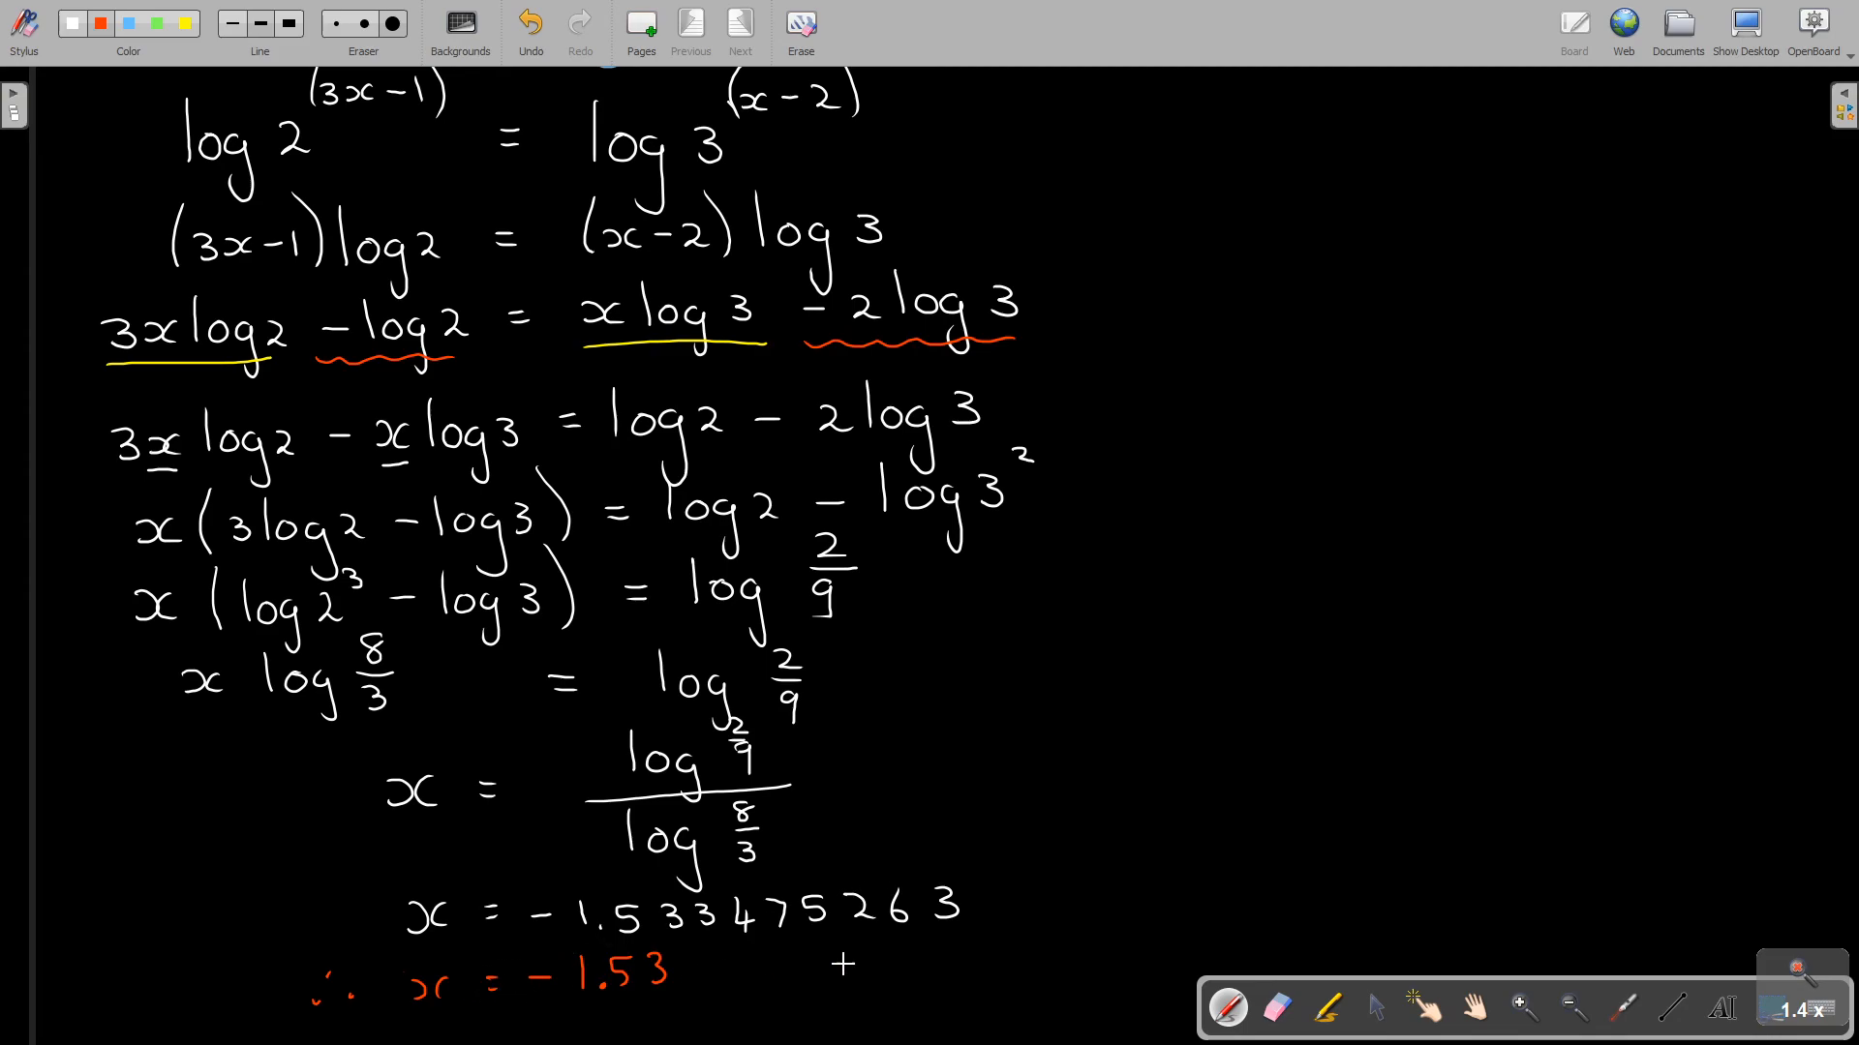
{"action": "mouse_move", "coordinate": [1008, 955]}
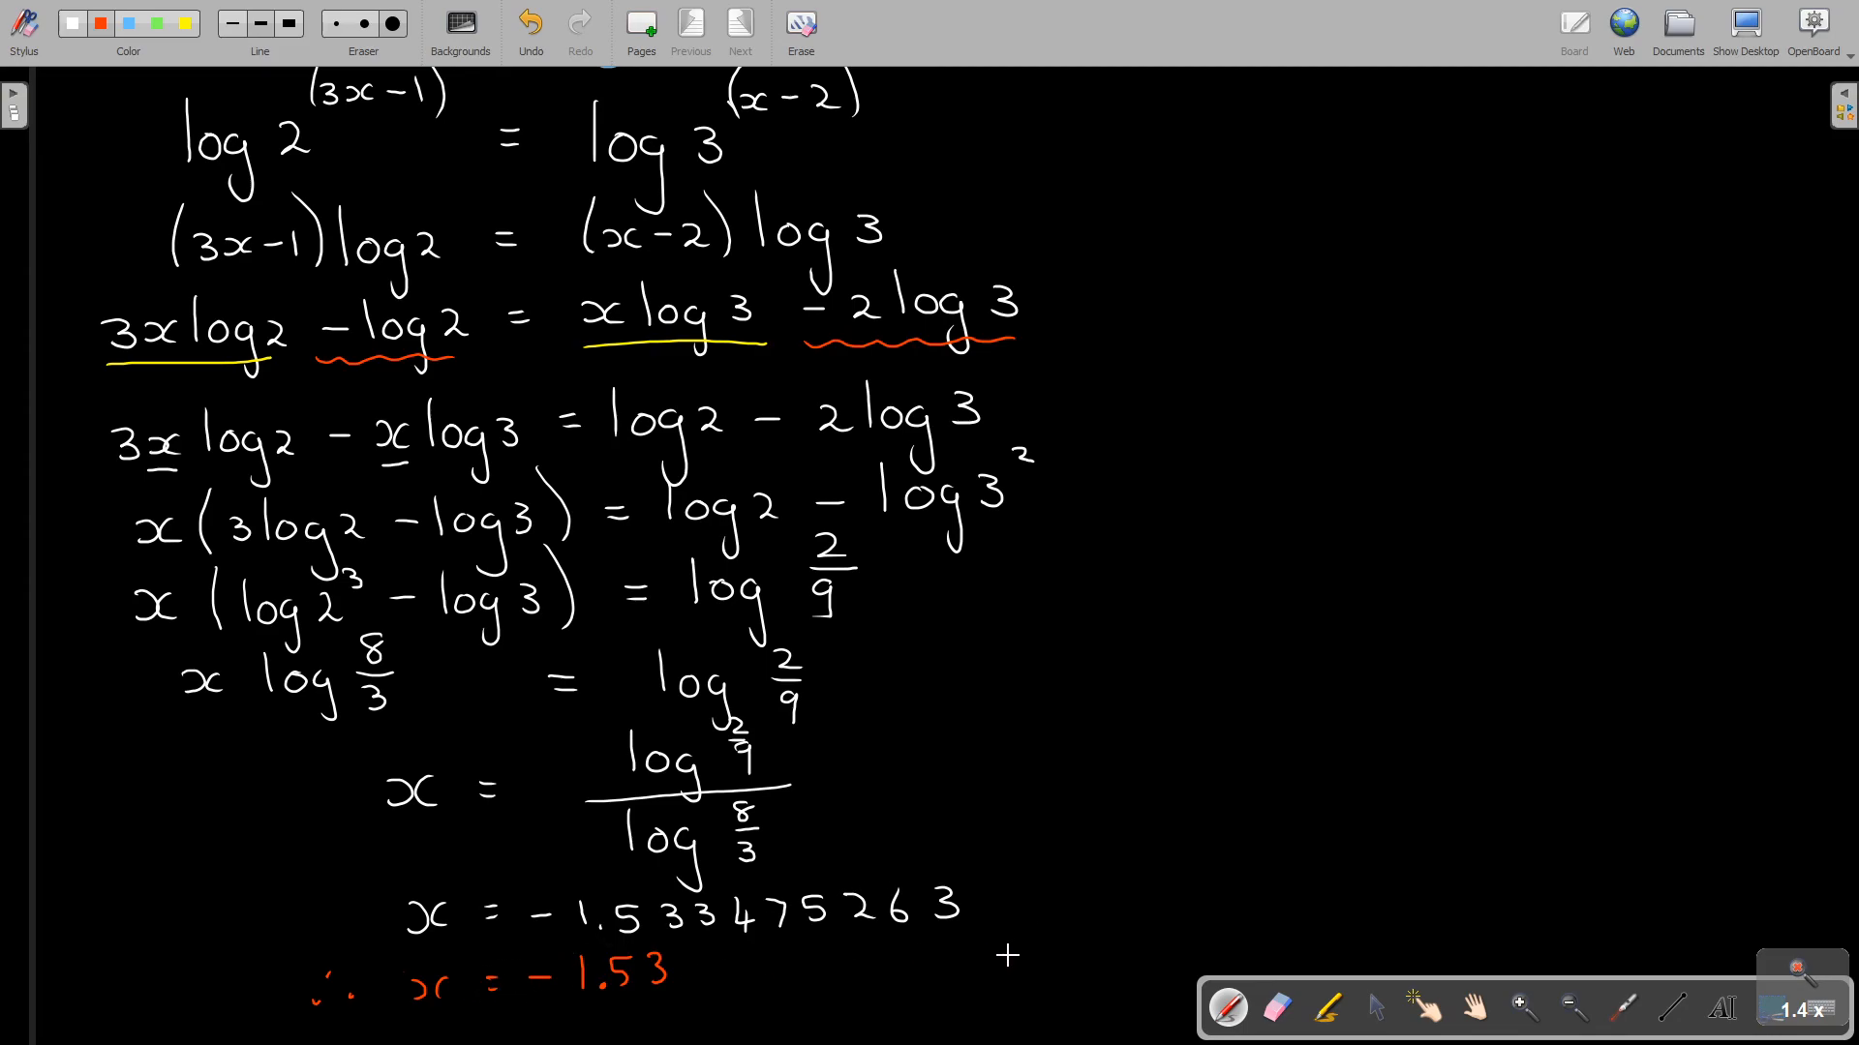